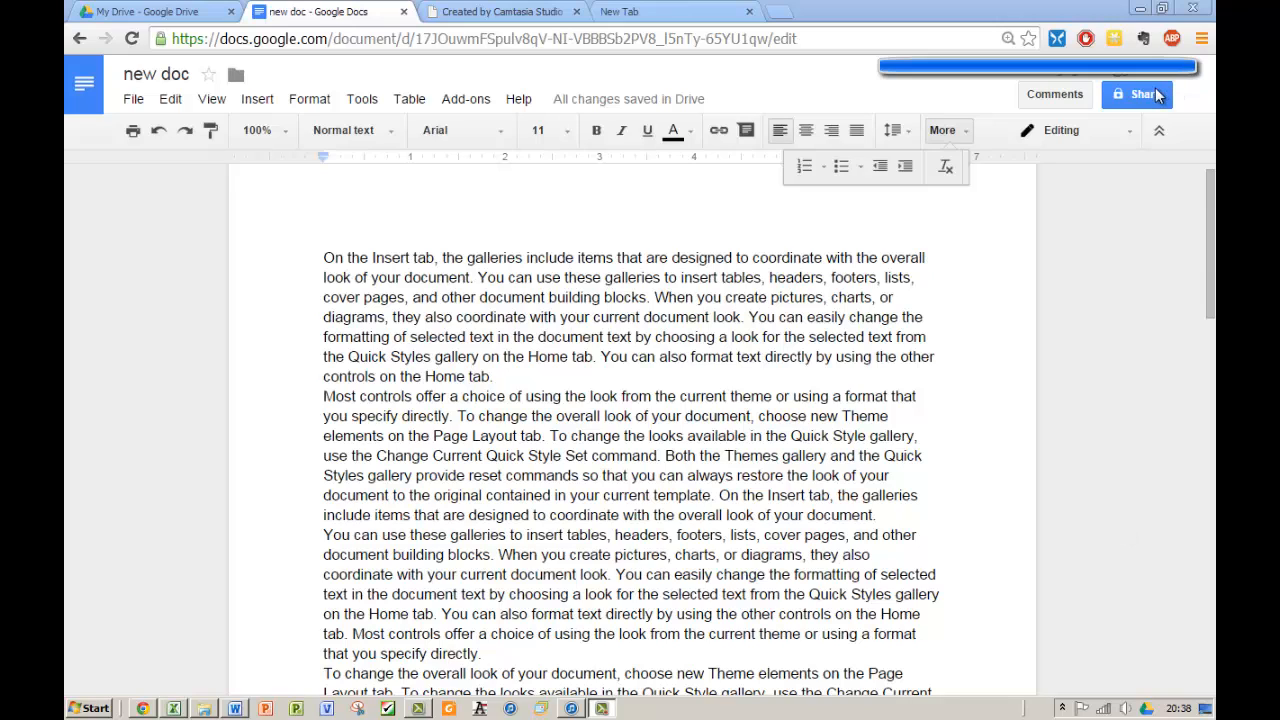
mouse_move(302, 252)
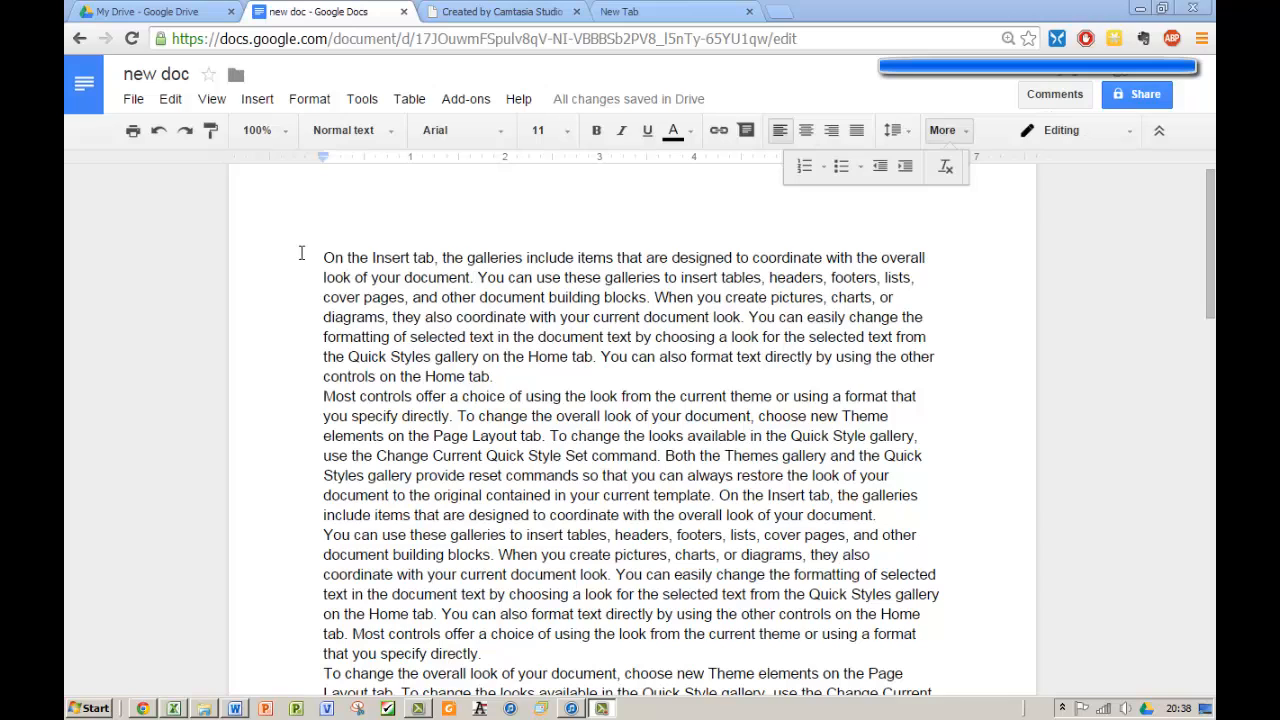
Turn on link sharing so anyone with the link can view, and copy the link
drag(324, 256, 762, 534)
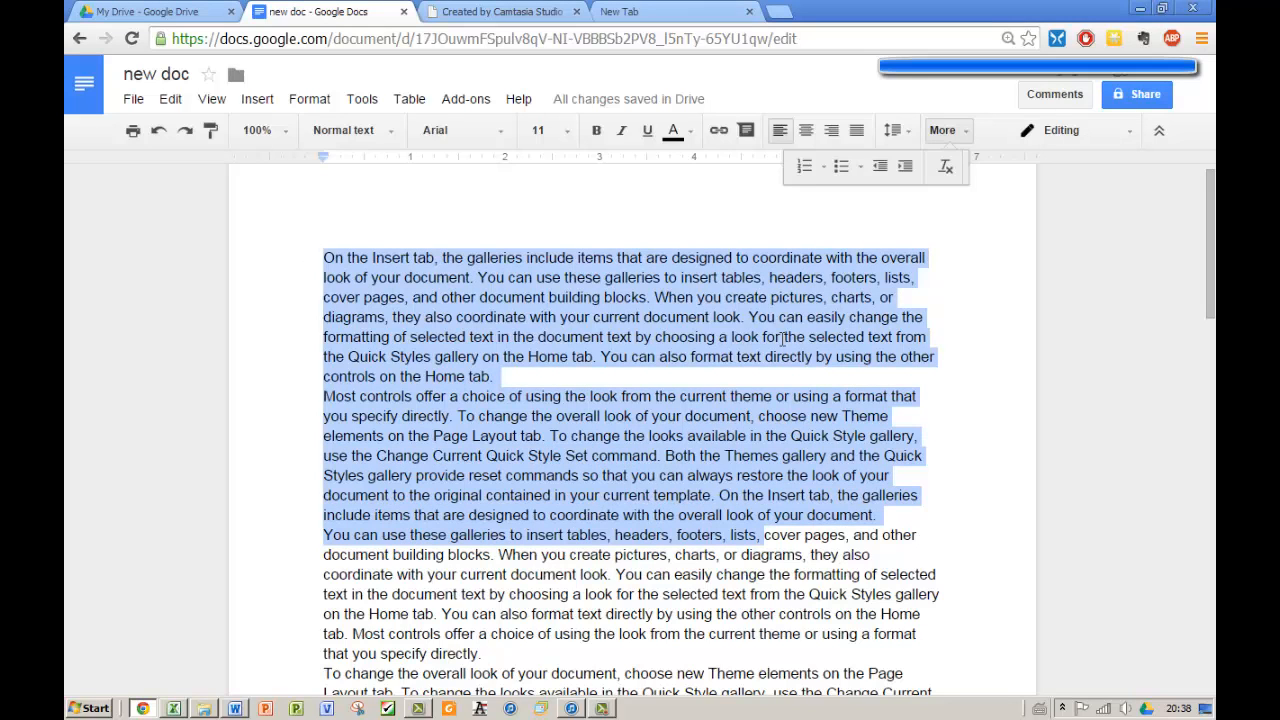
mouse_move(1136, 94)
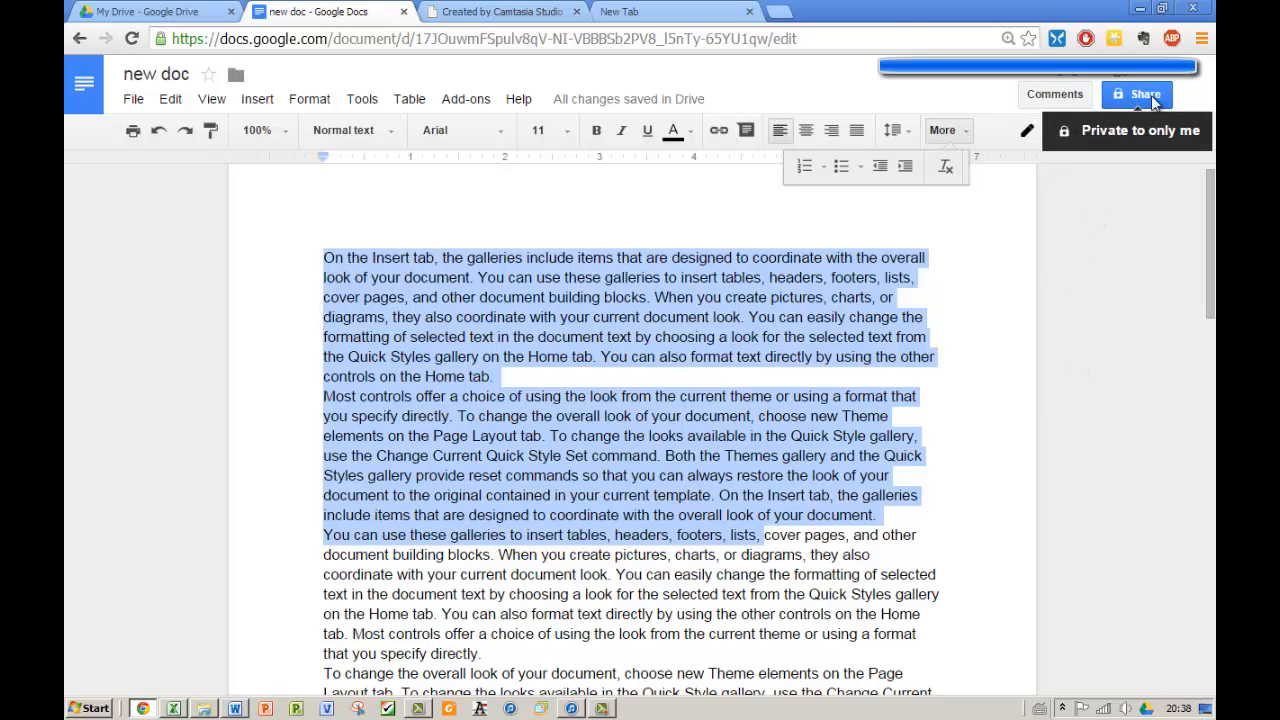
click(1136, 94)
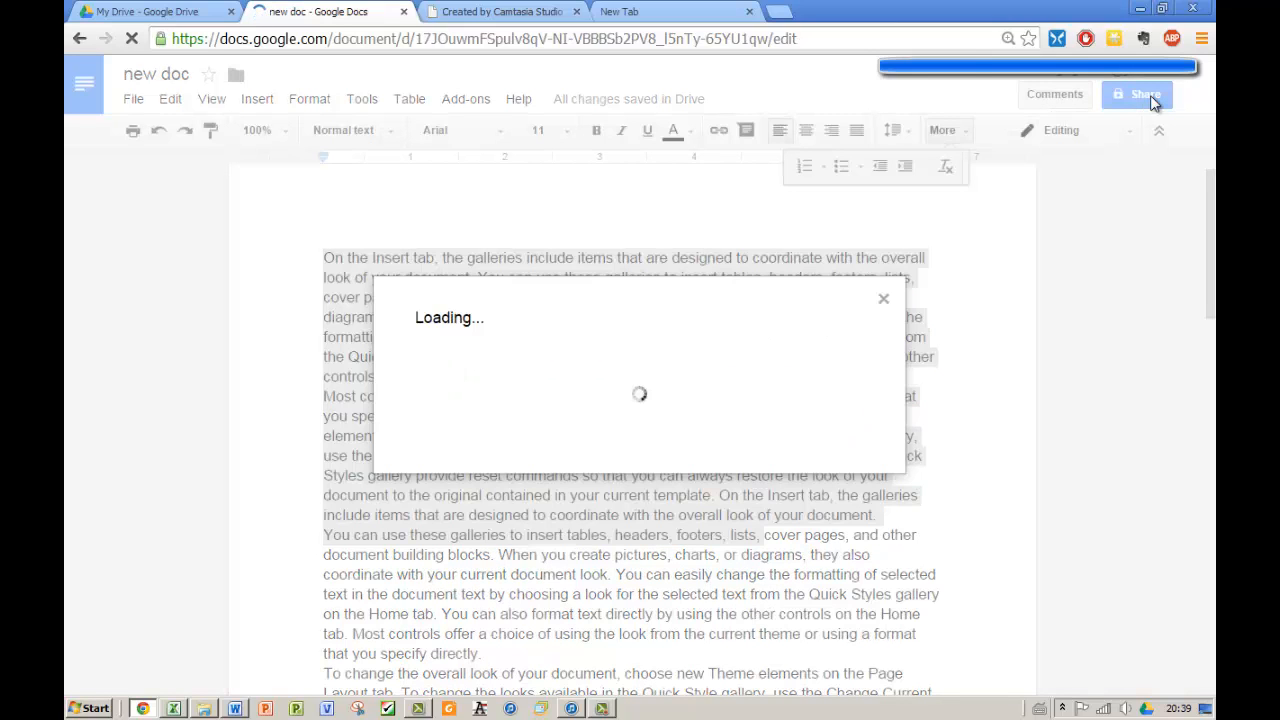
click(884, 298)
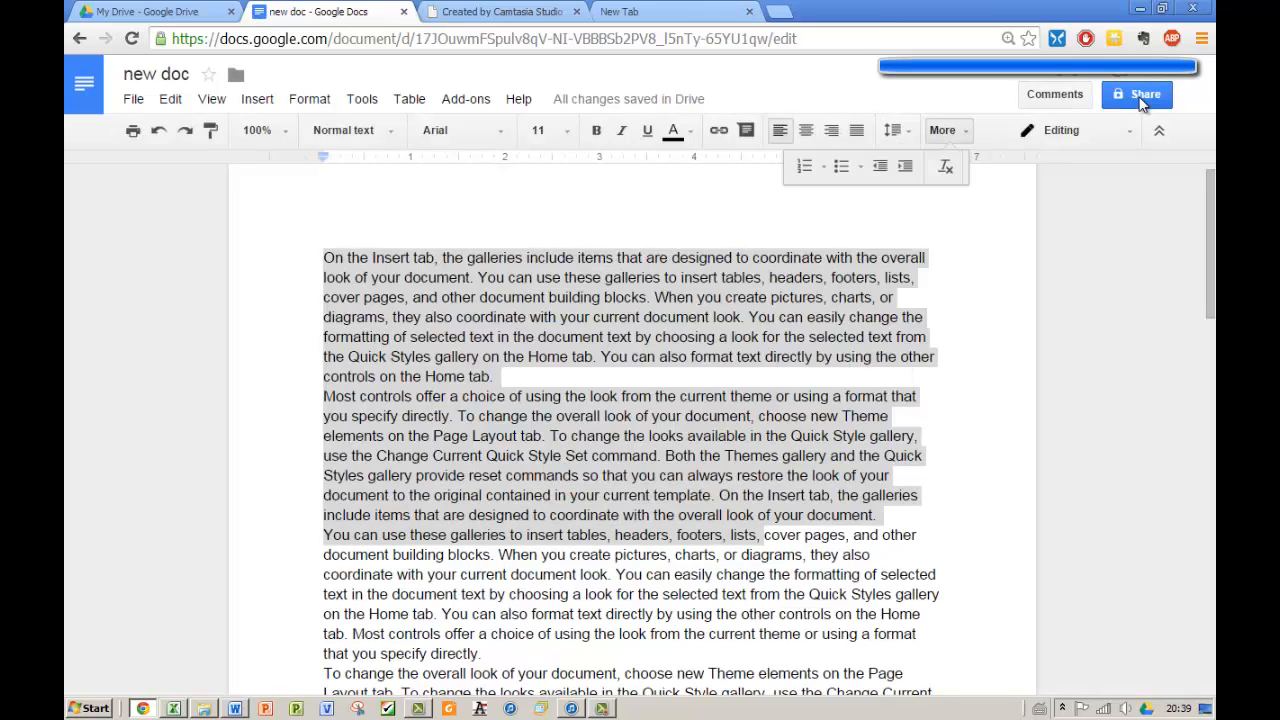
click(1136, 94)
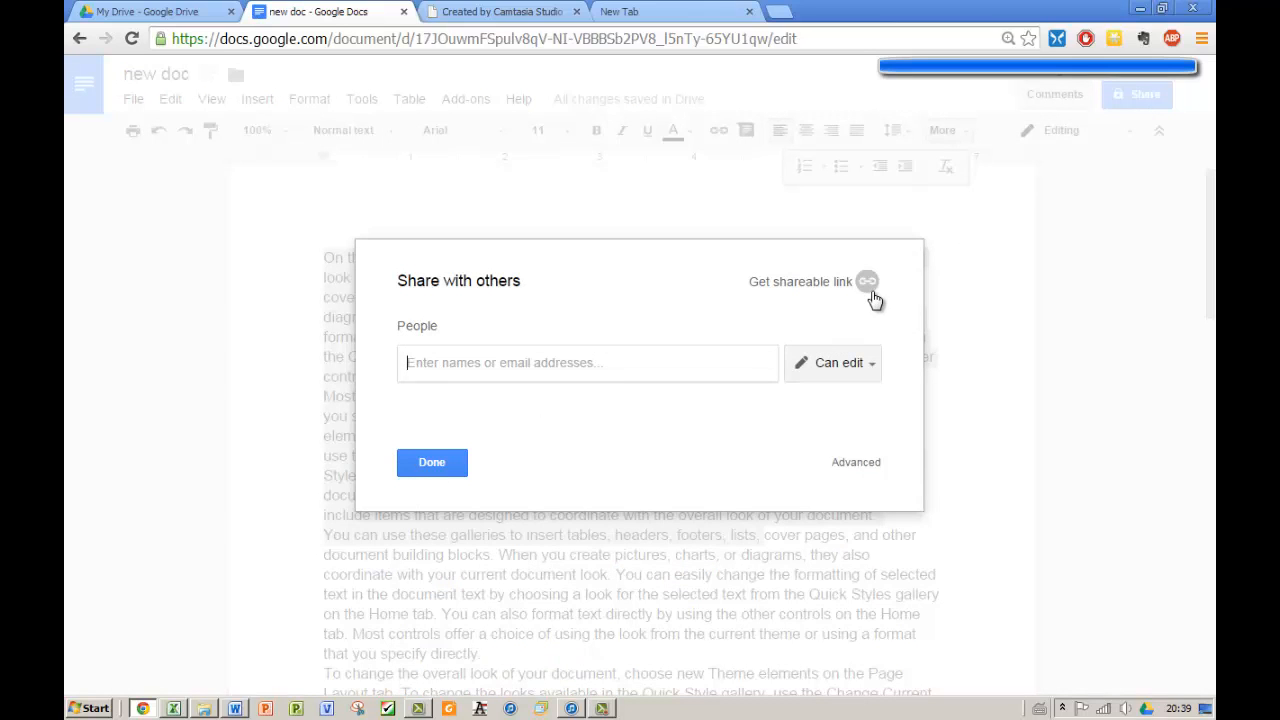
click(866, 280)
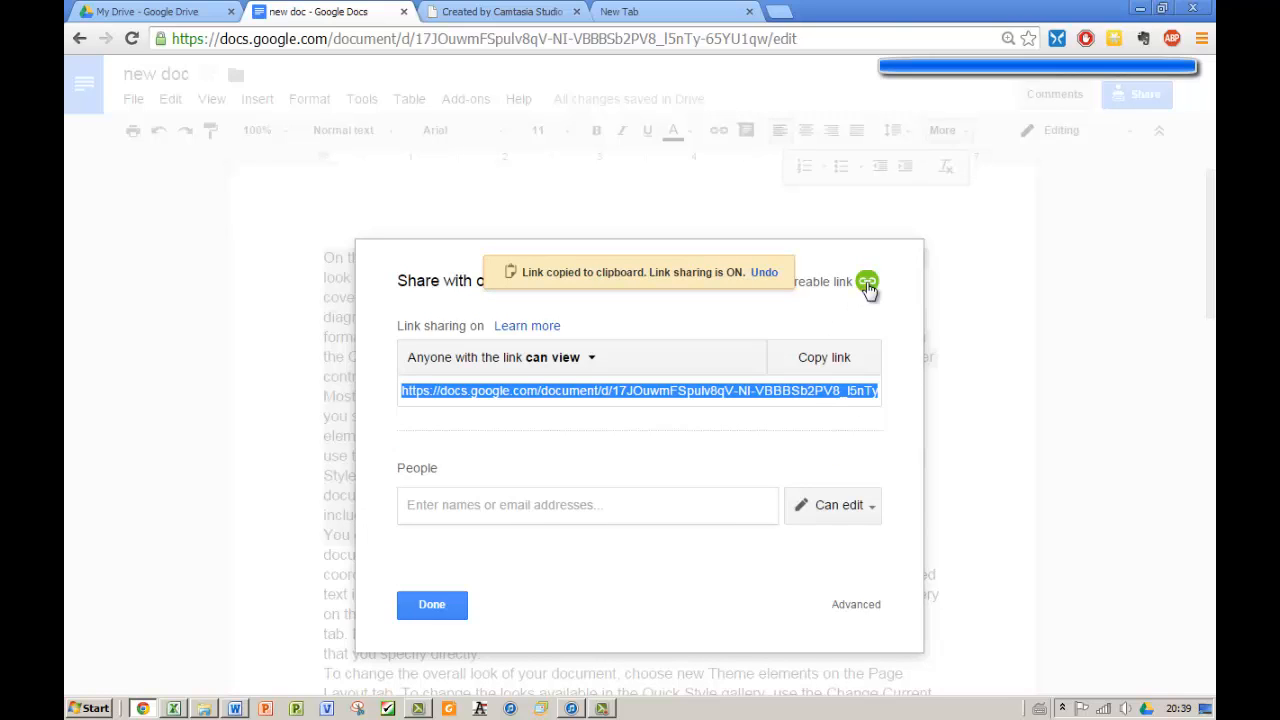
mouse_move(868, 282)
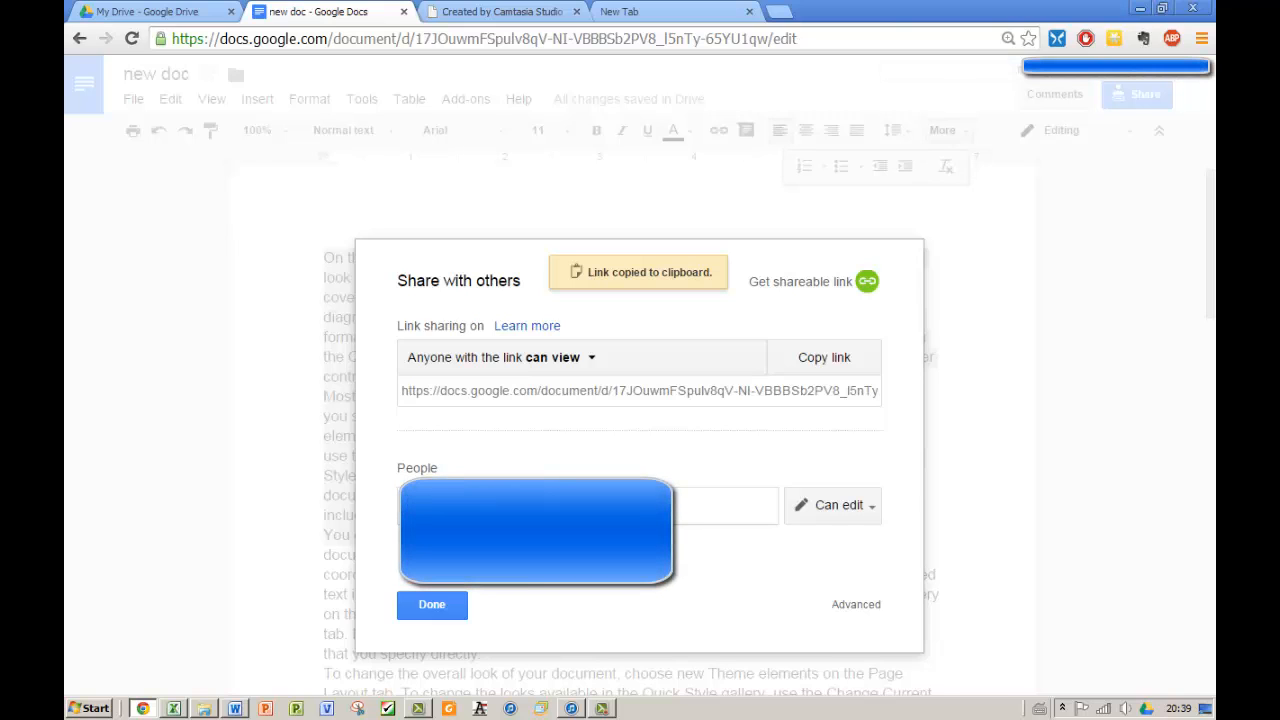
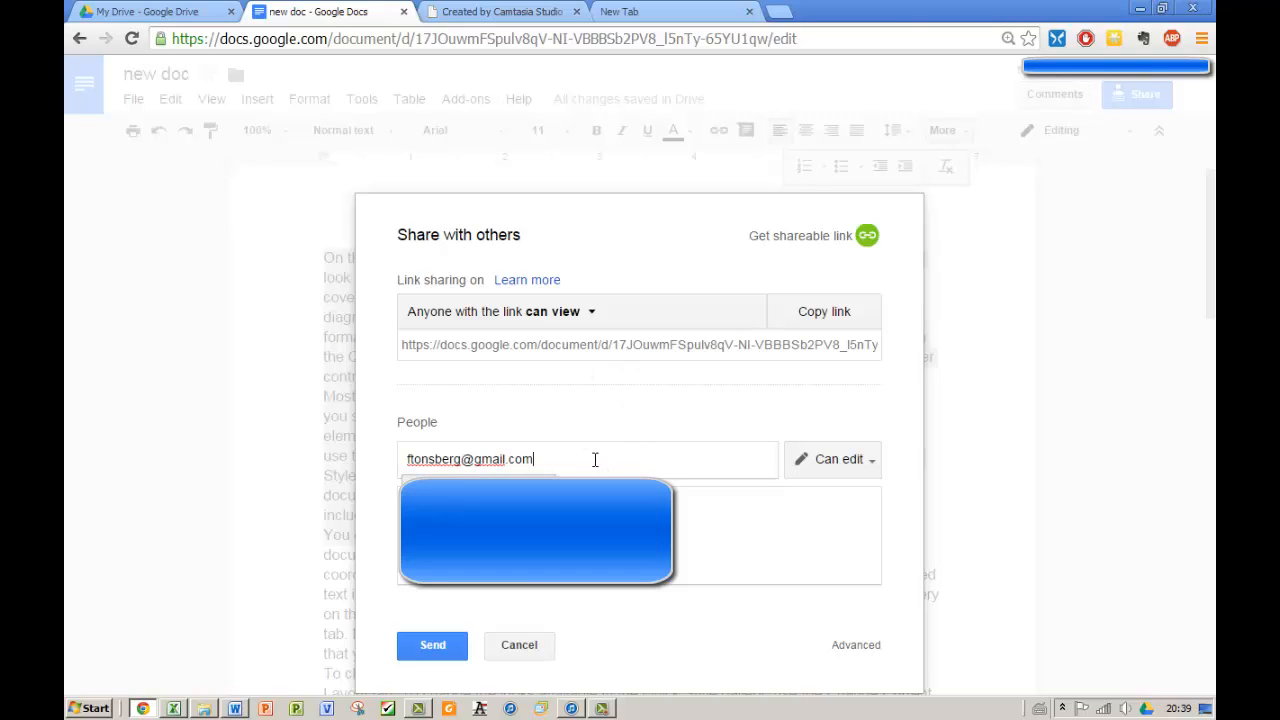
Invite the collaborator's Gmail address with 'Can edit' access and send the invitation
mouse_move(864, 458)
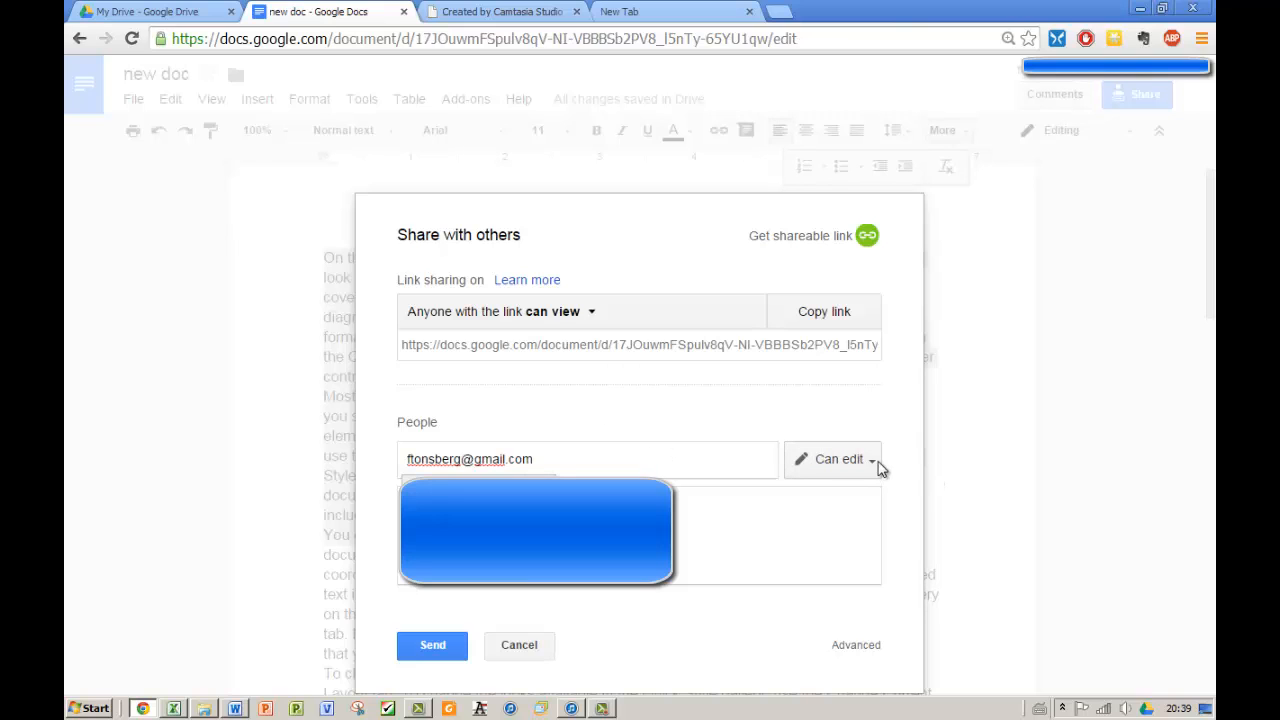
mouse_move(870, 470)
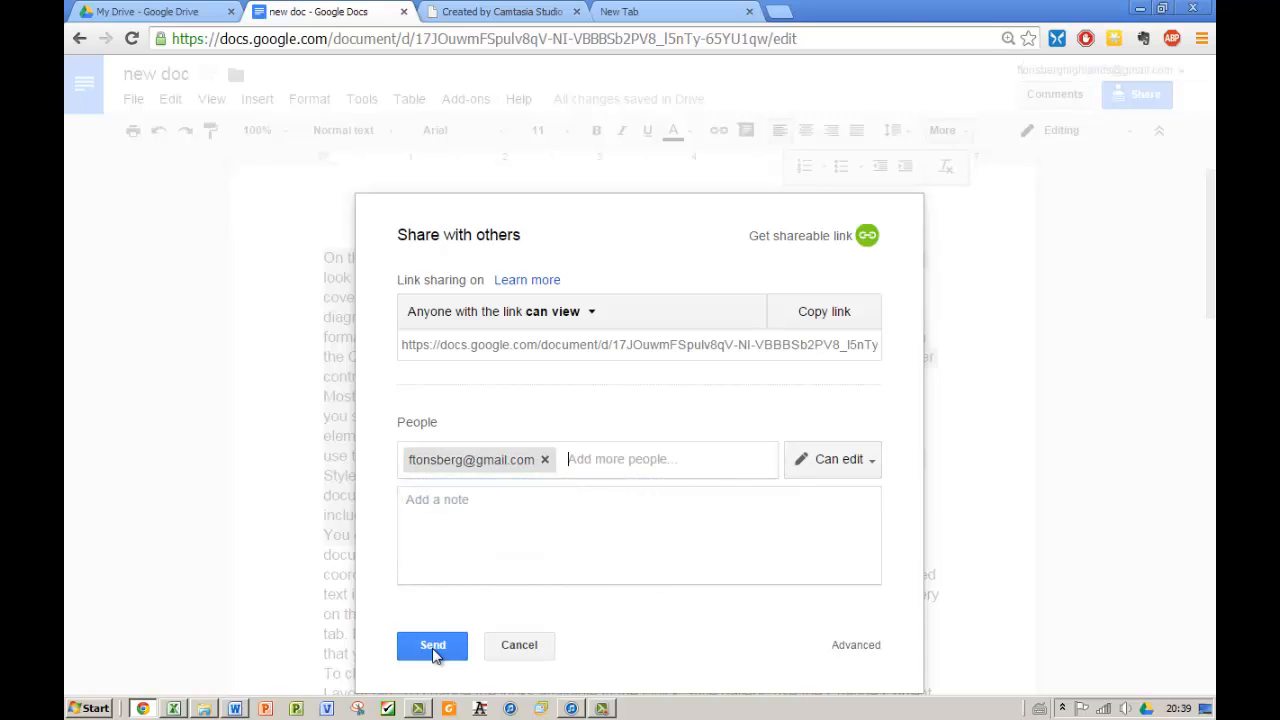
click(432, 644)
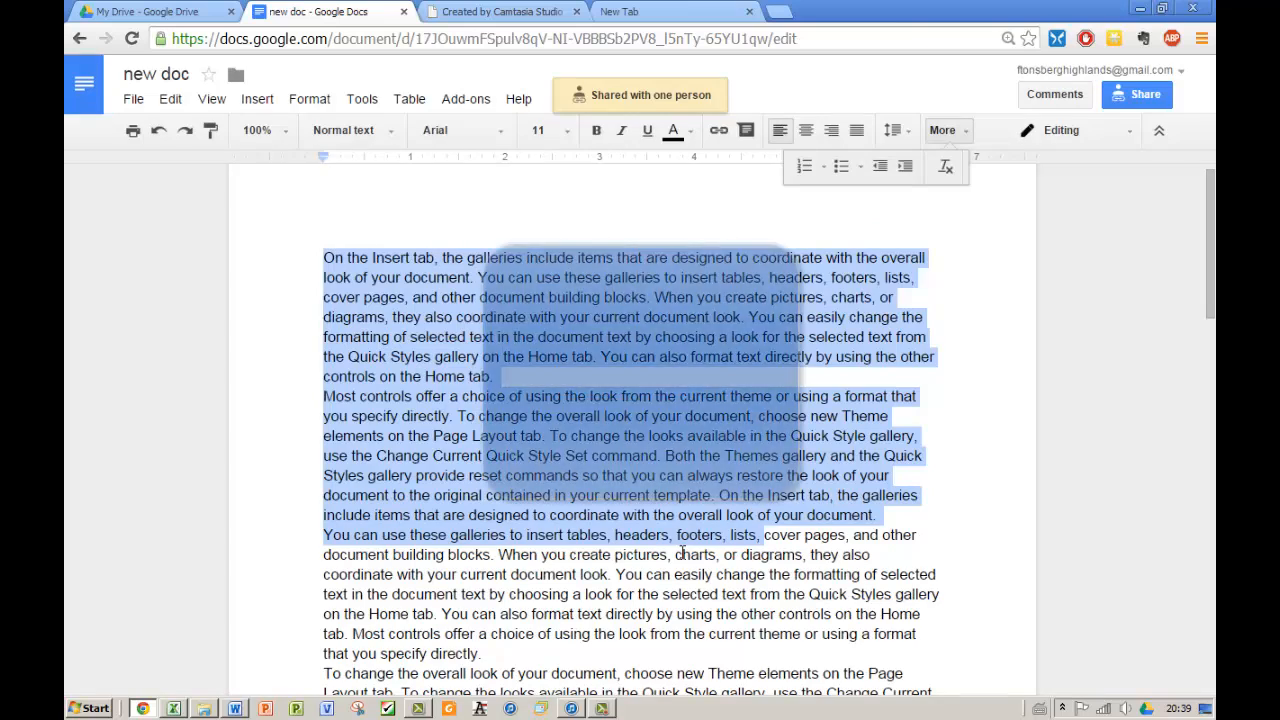
Sign in with the second Google account using its password to reach its Gmail inbox
click(676, 12)
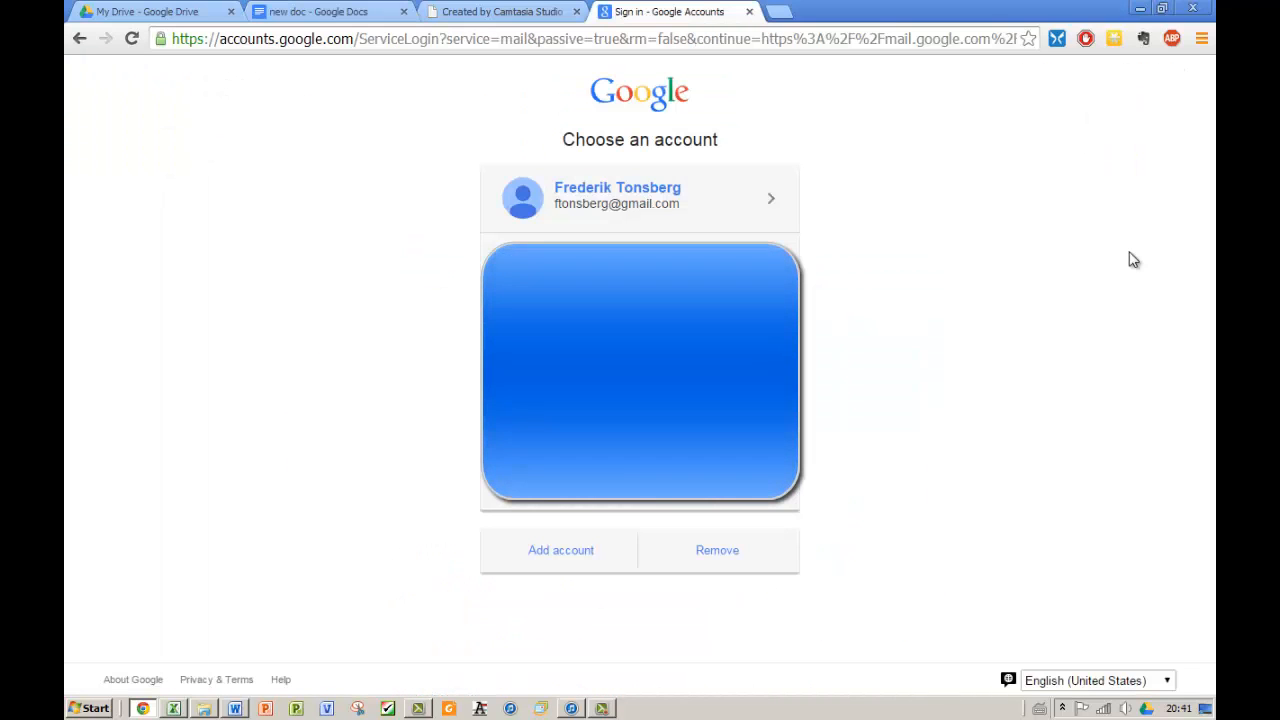
mouse_move(1110, 256)
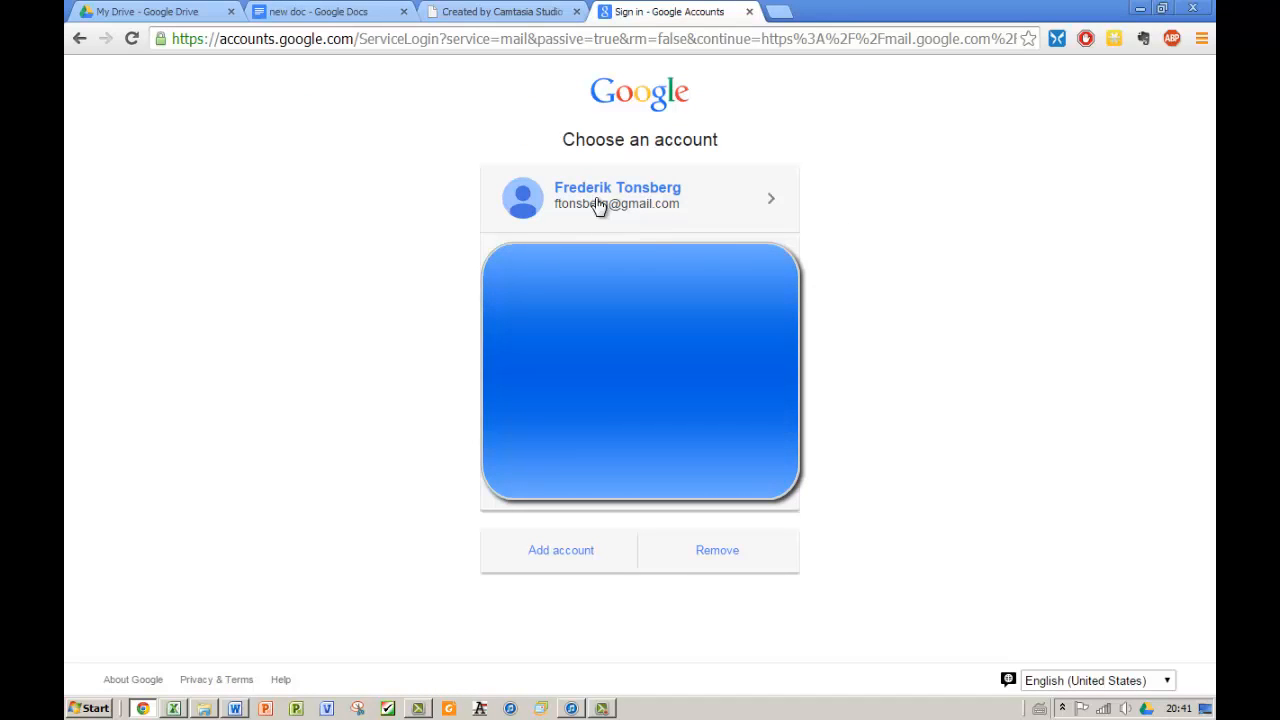
click(616, 196)
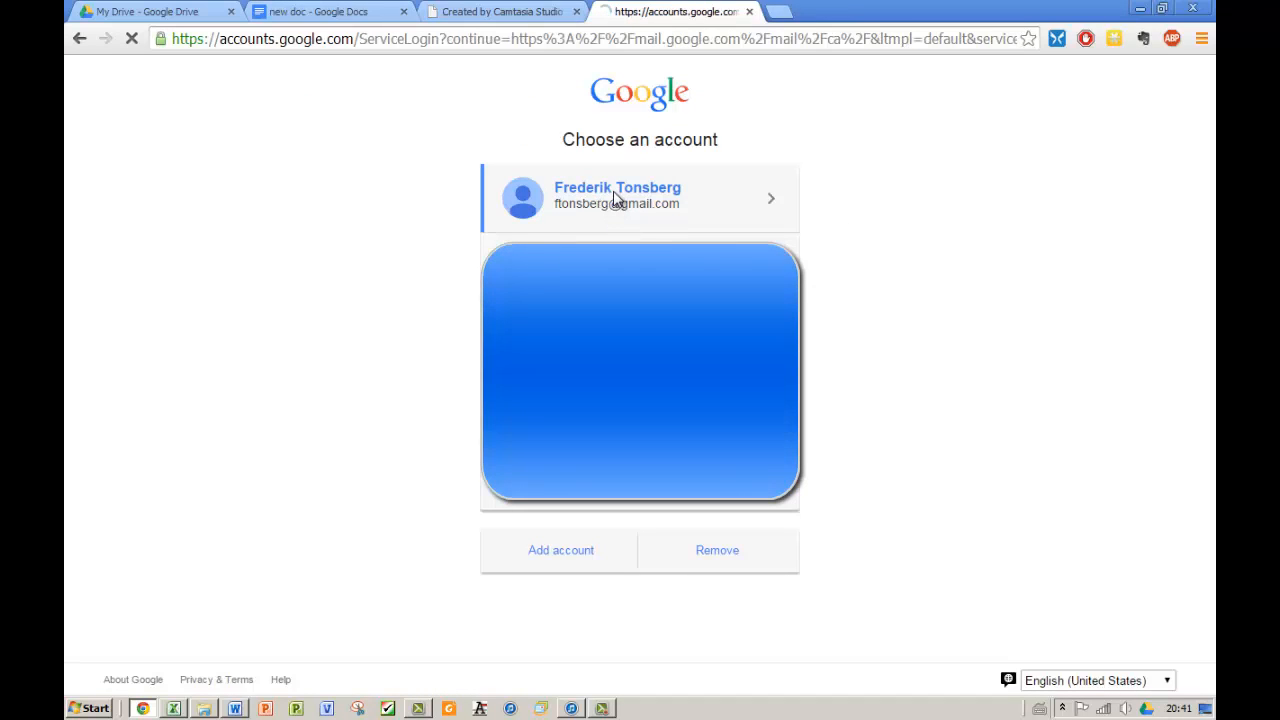
click(640, 198)
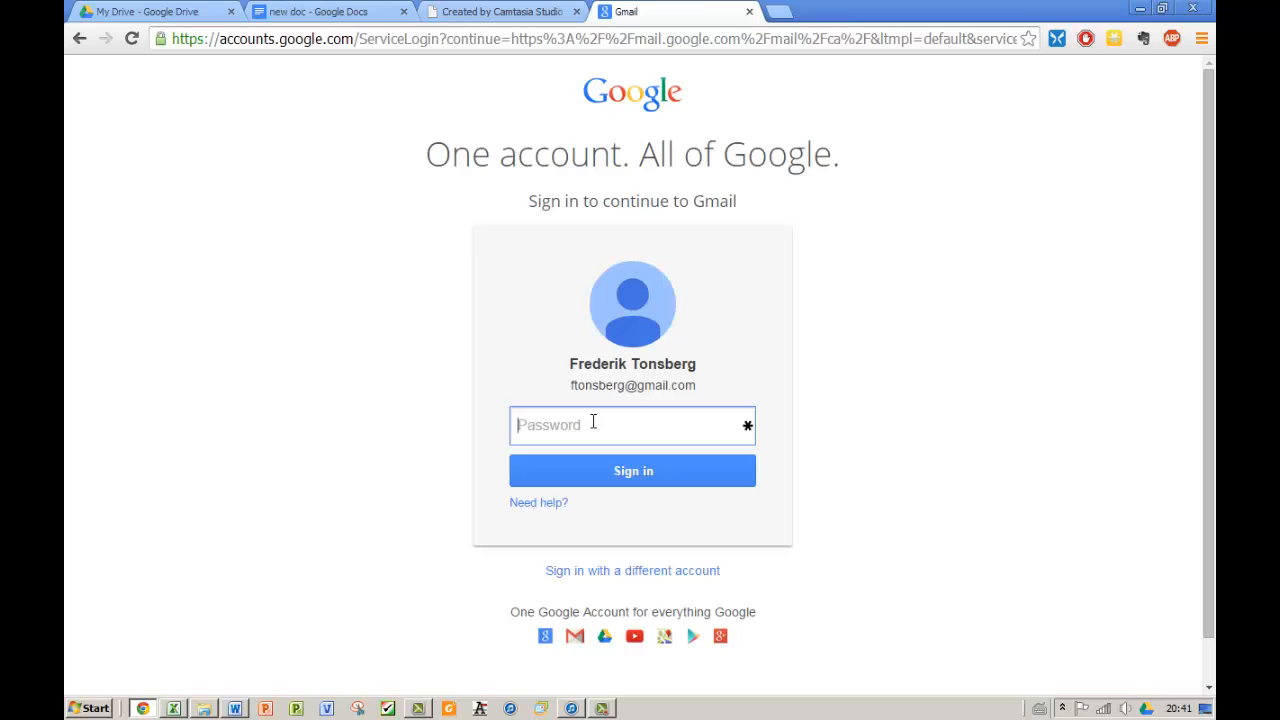
text(•••••)
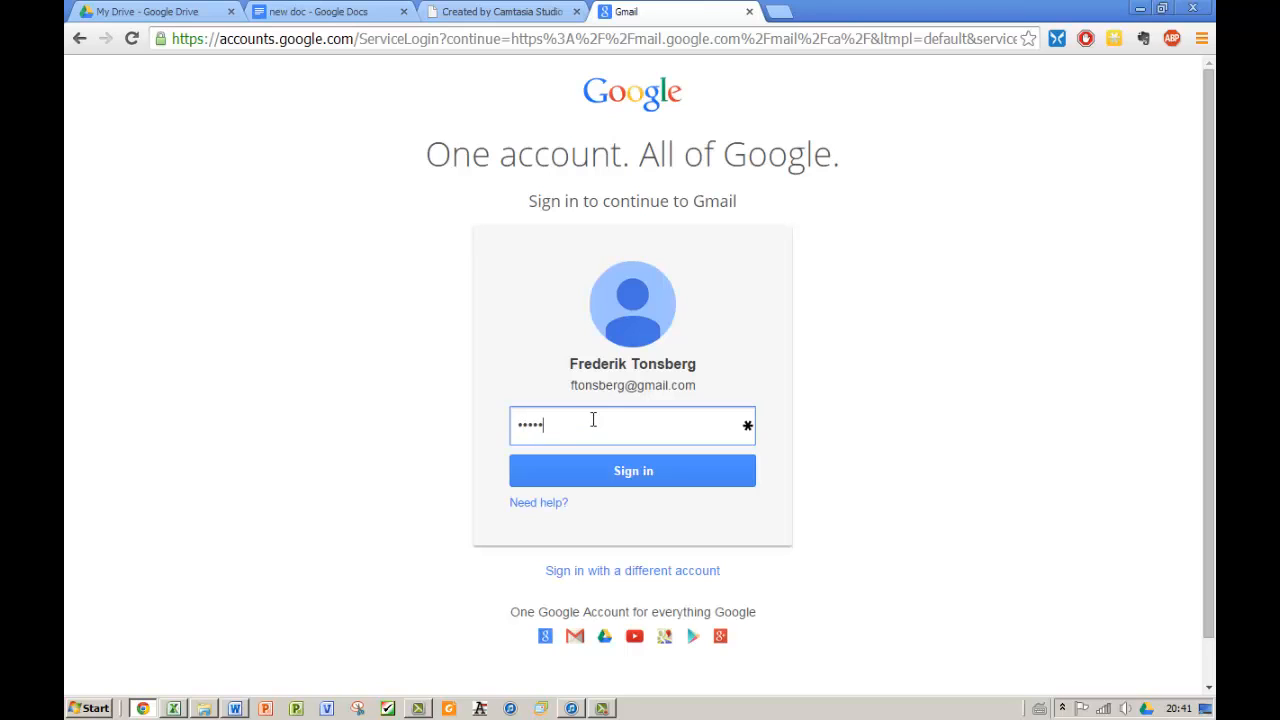
text(password)
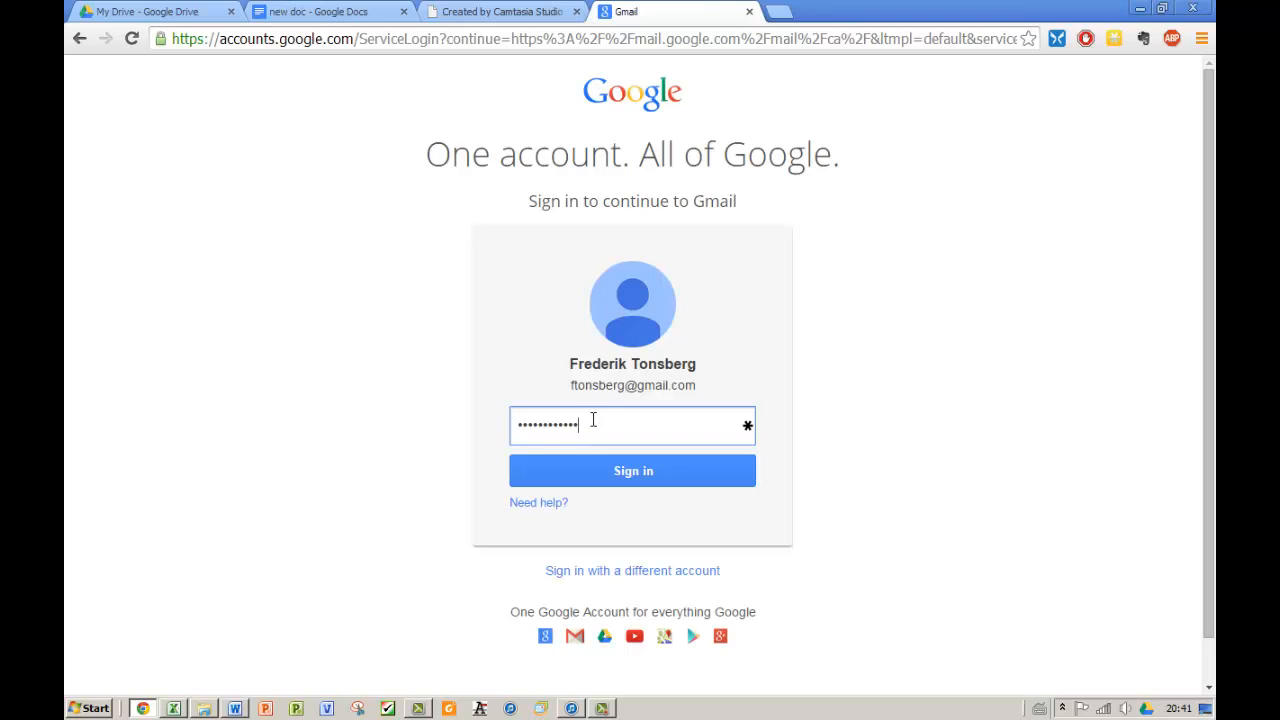
click(632, 470)
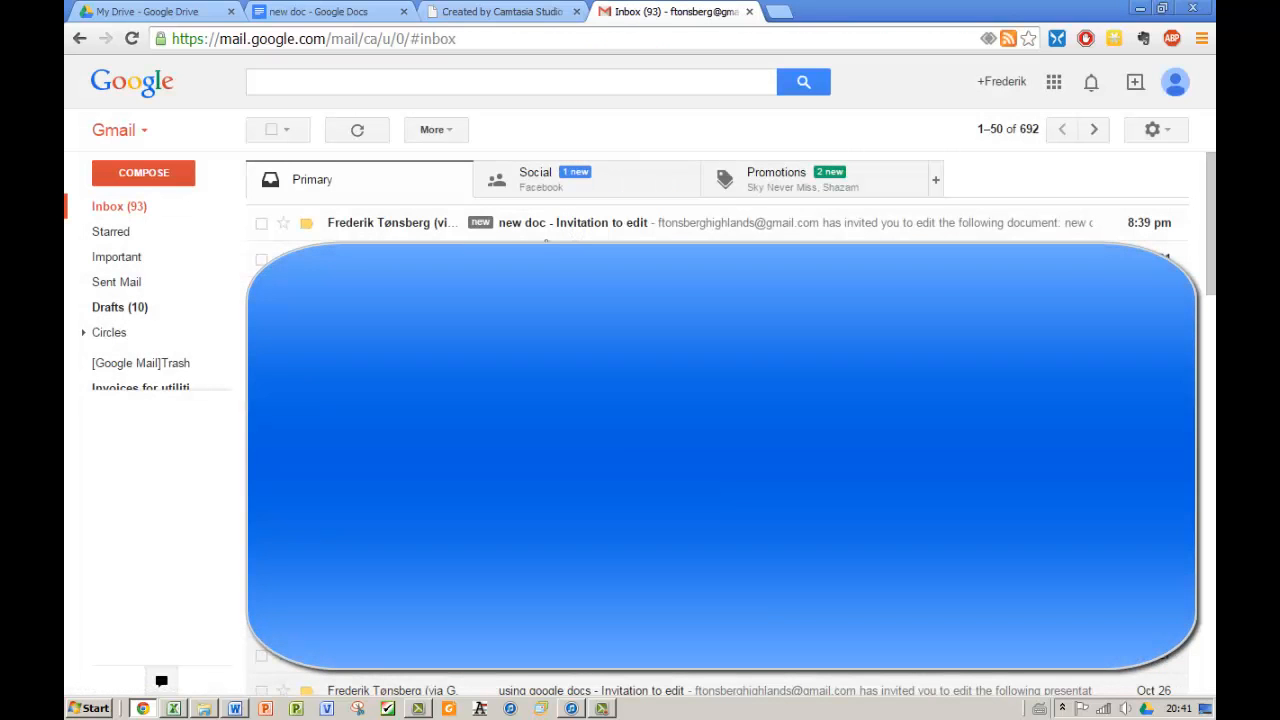
Open the 'new doc - Invitation to edit' email and launch the shared document in Docs
click(572, 222)
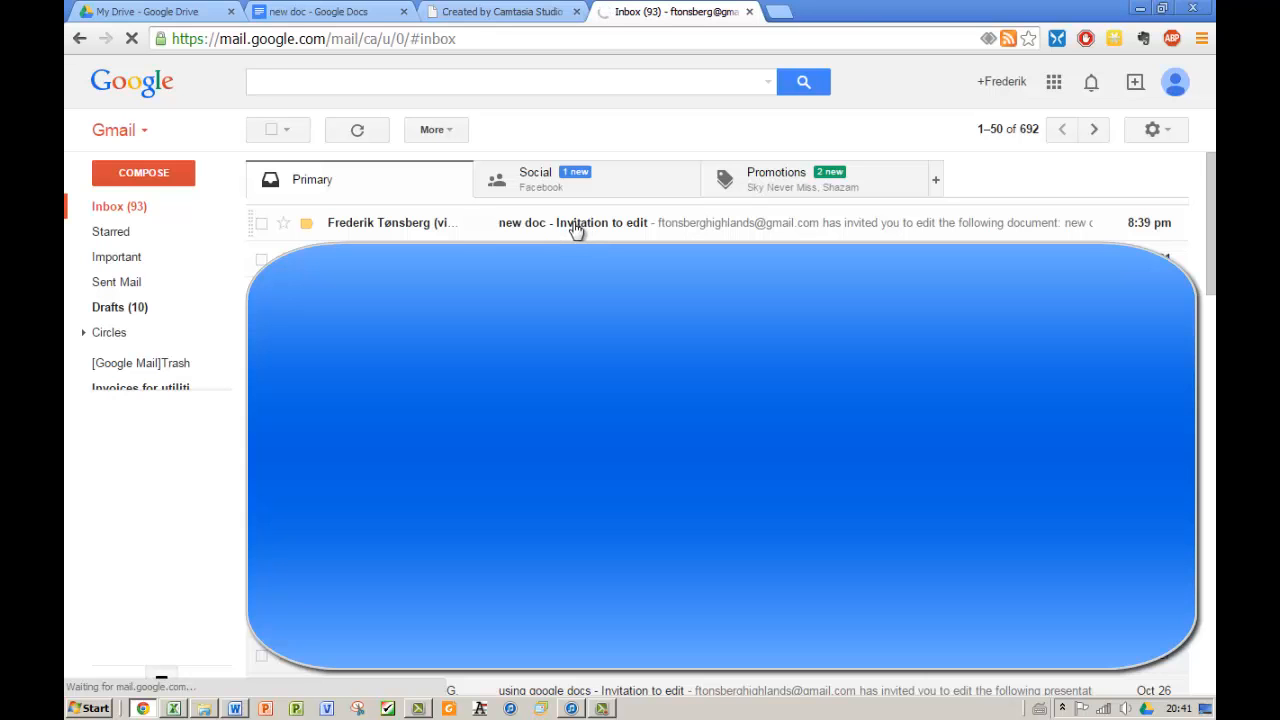
click(576, 222)
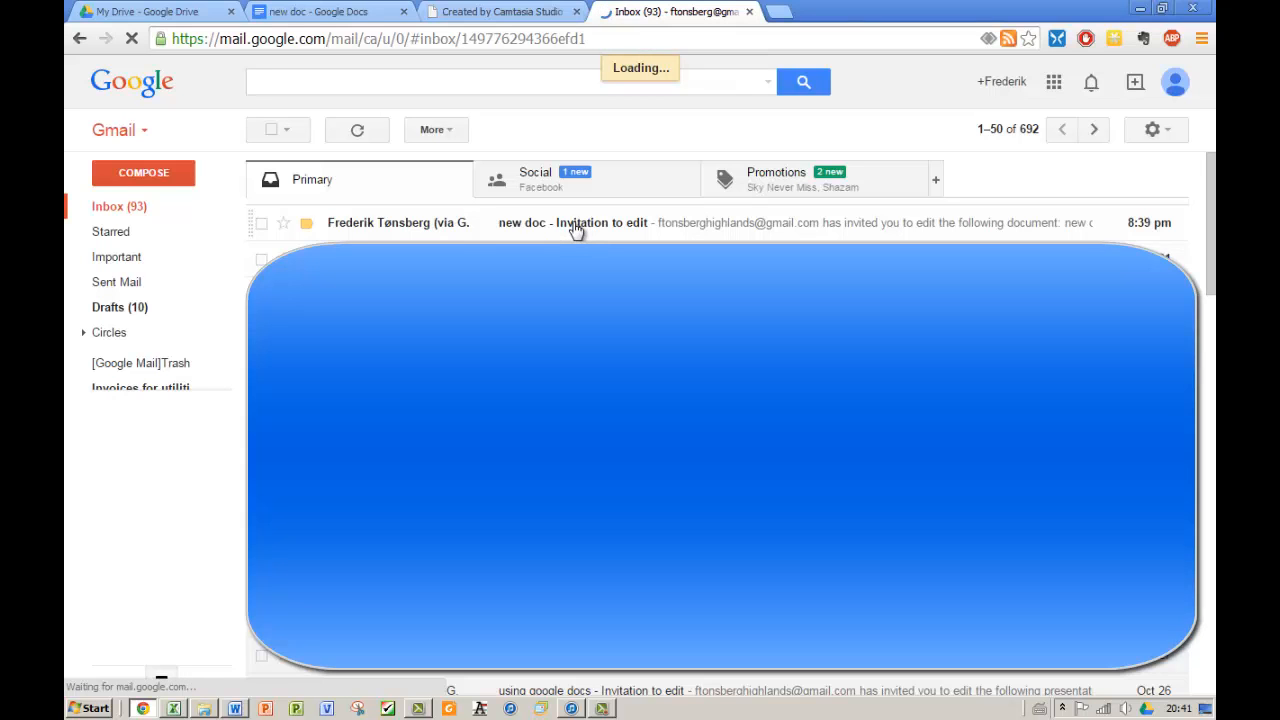
click(572, 222)
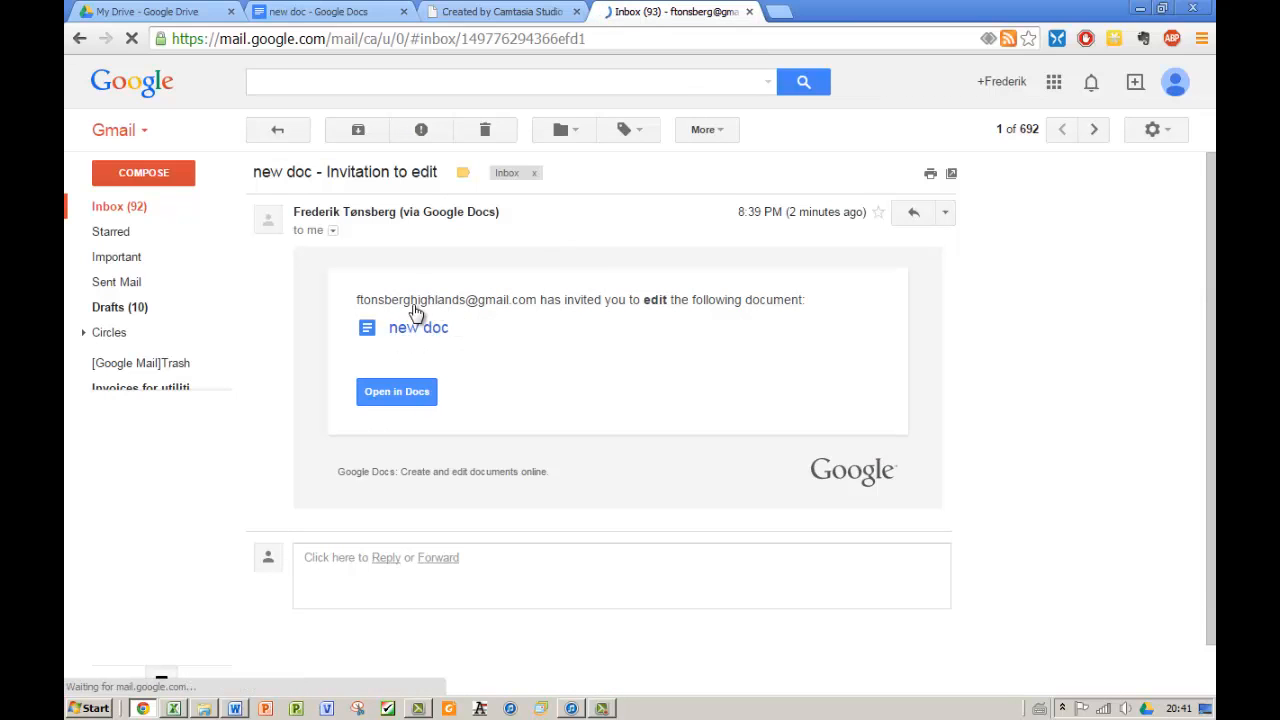
click(396, 390)
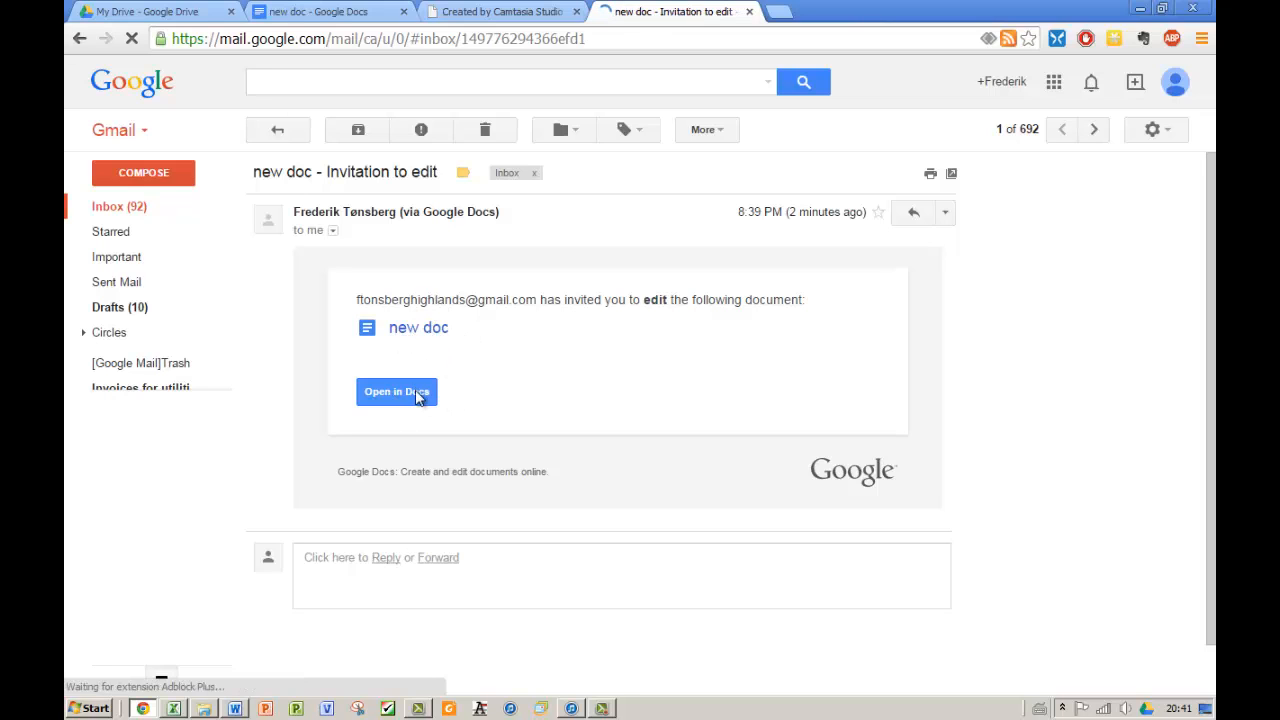
click(396, 390)
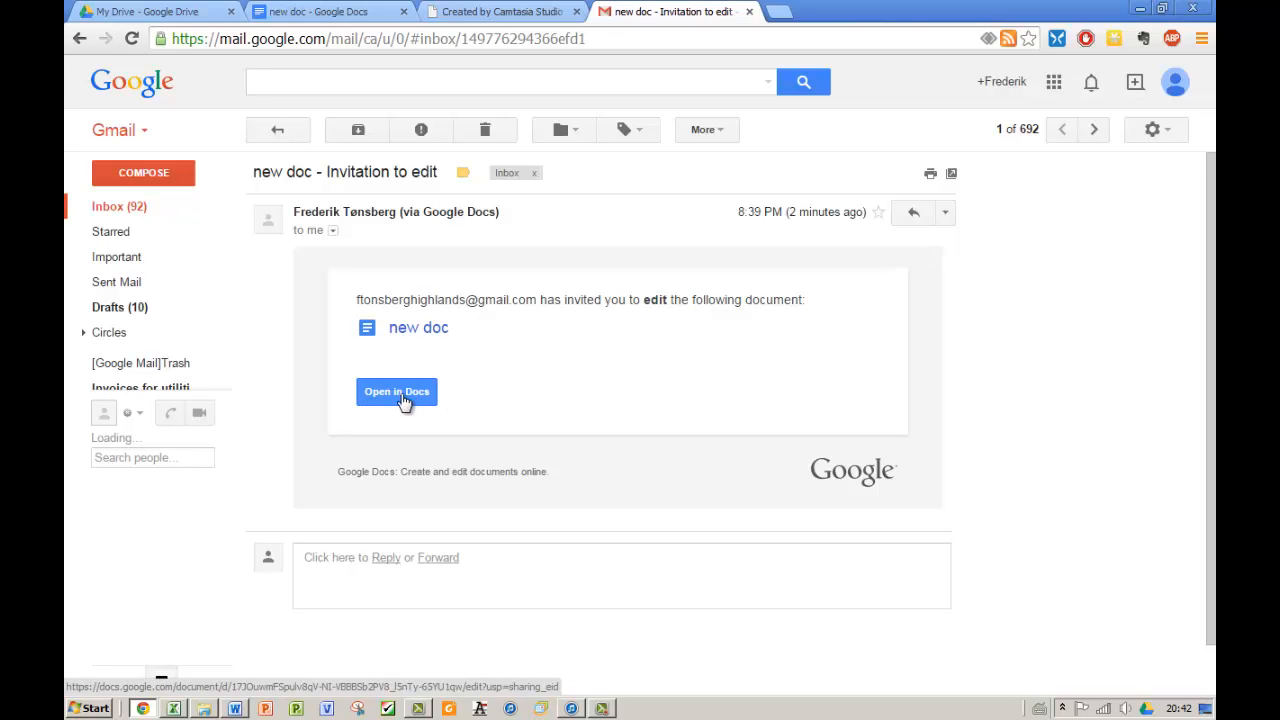
Add the line 'This is a new edit' below the final paragraph of the shared document
click(396, 390)
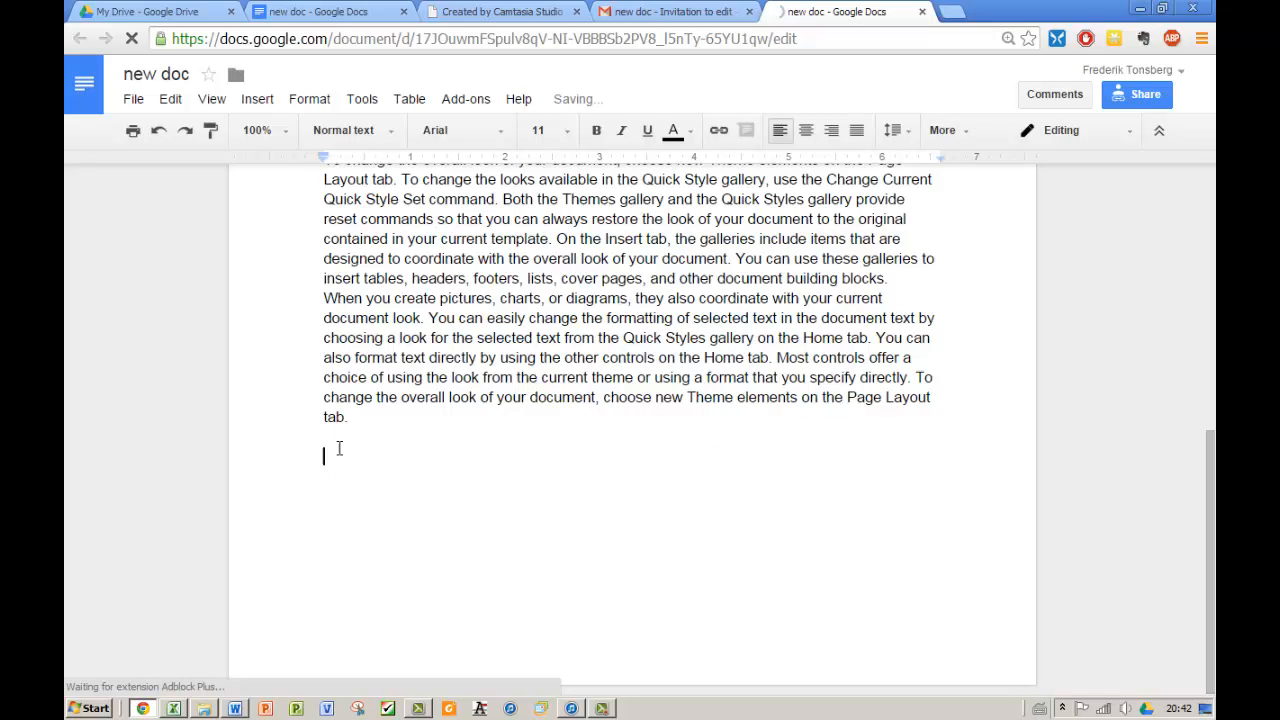
text(This)
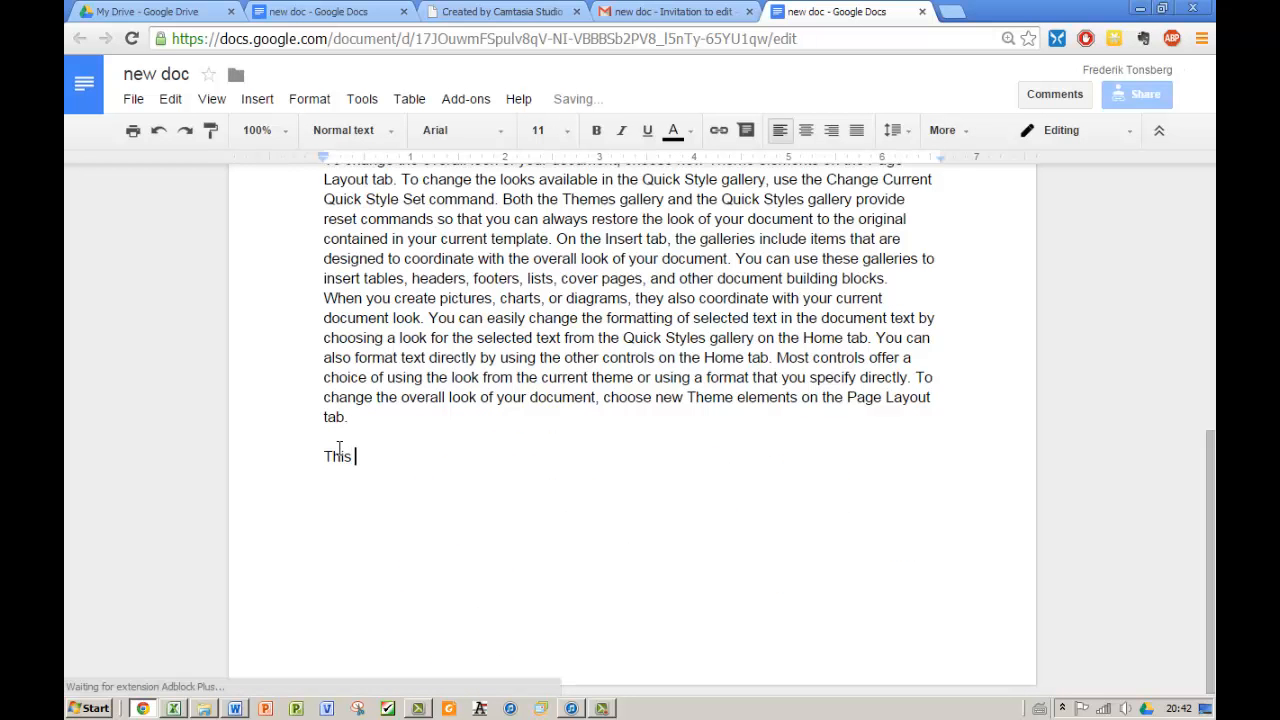
text(is a n)
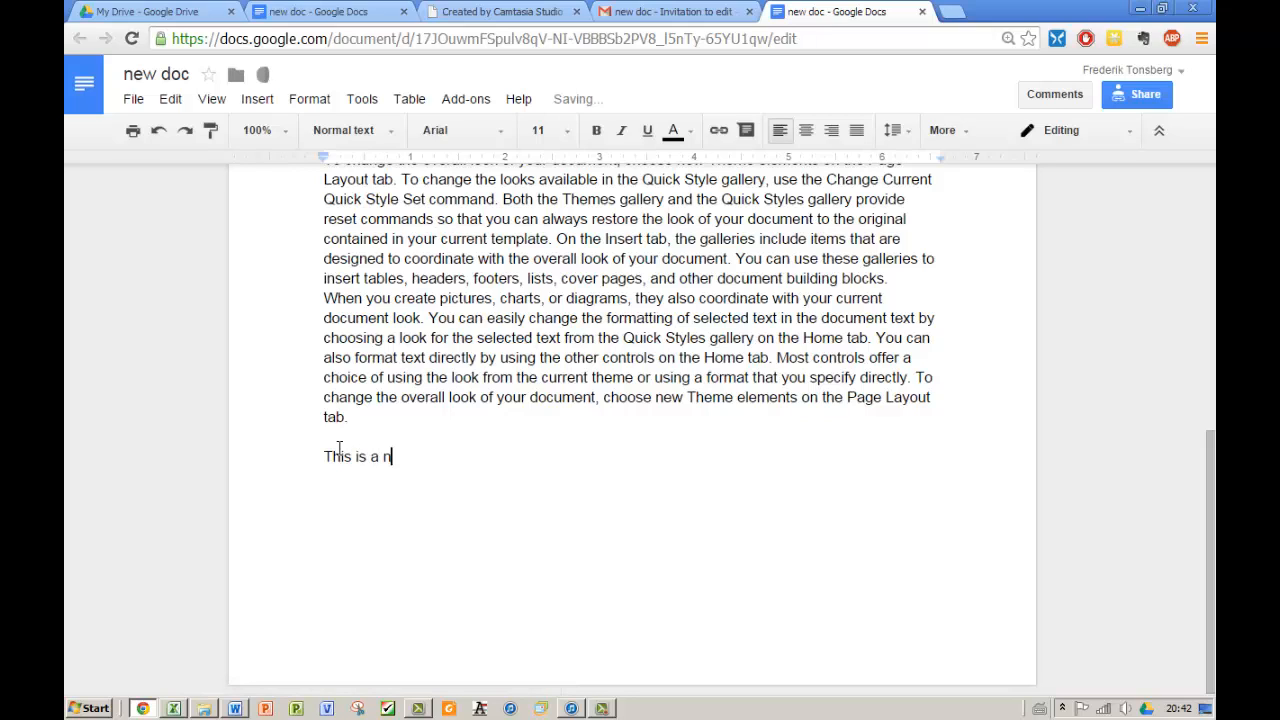
text(ew)
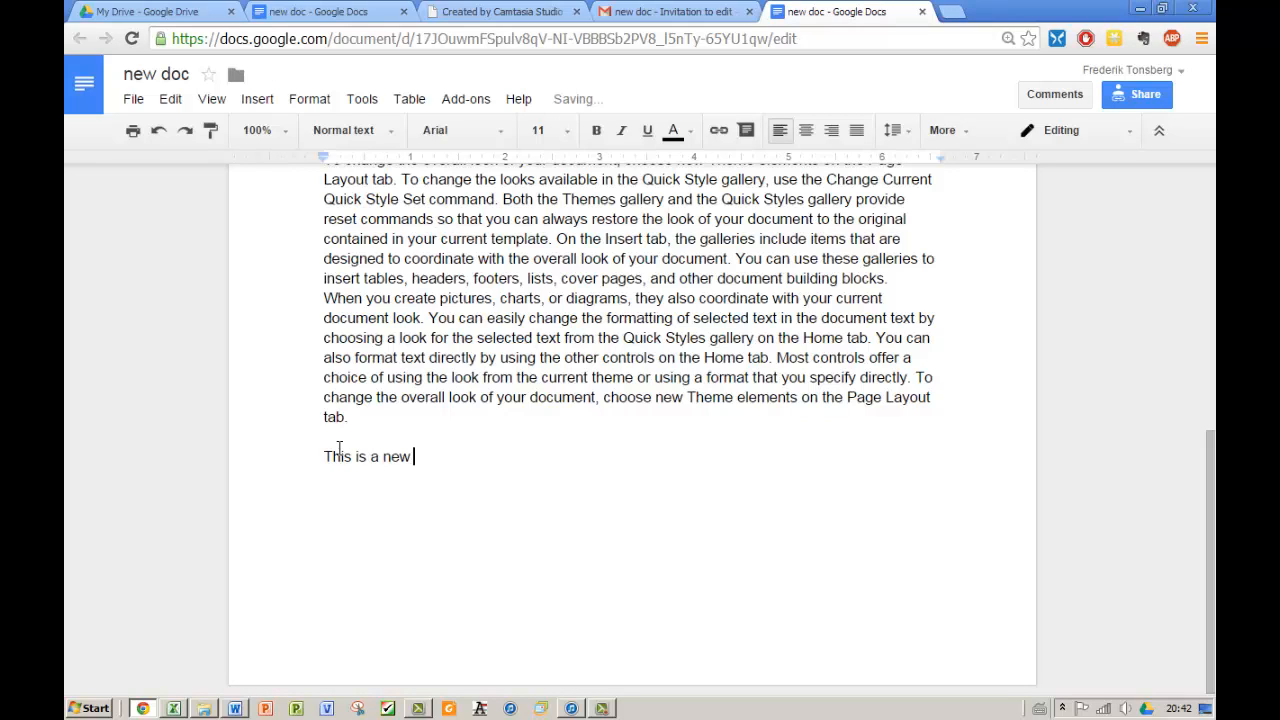
text(e)
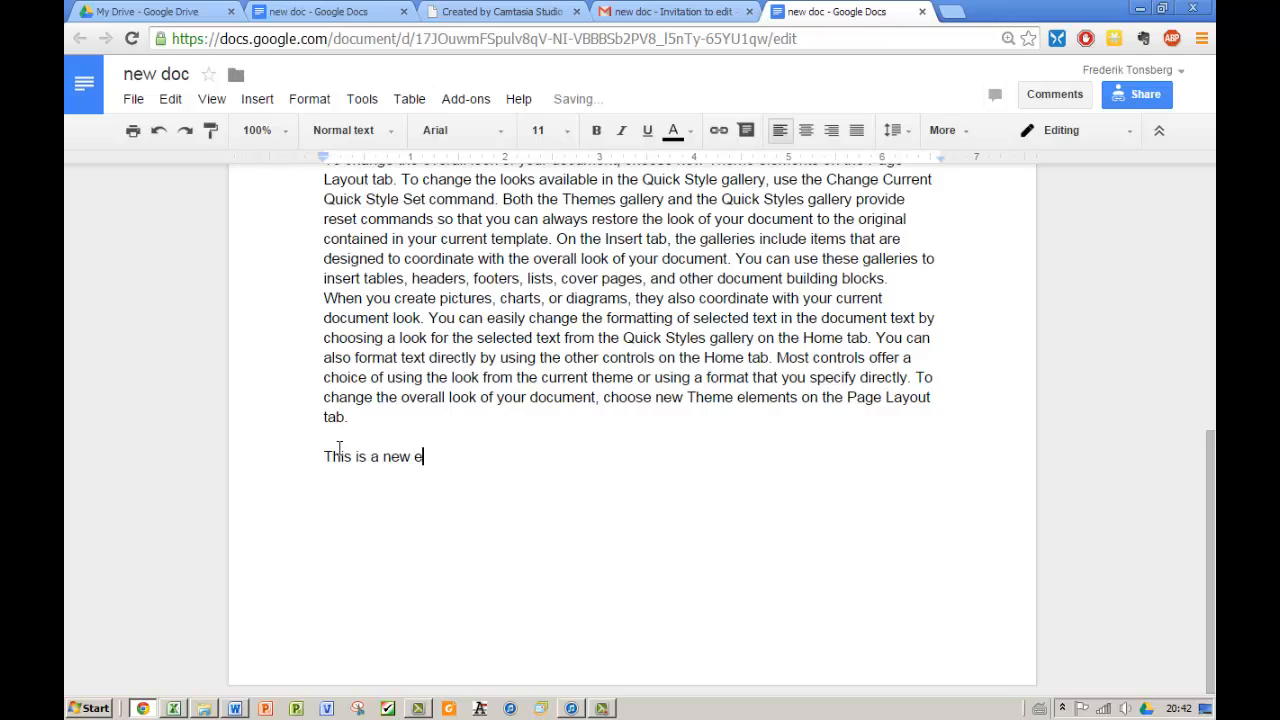
text(dit)
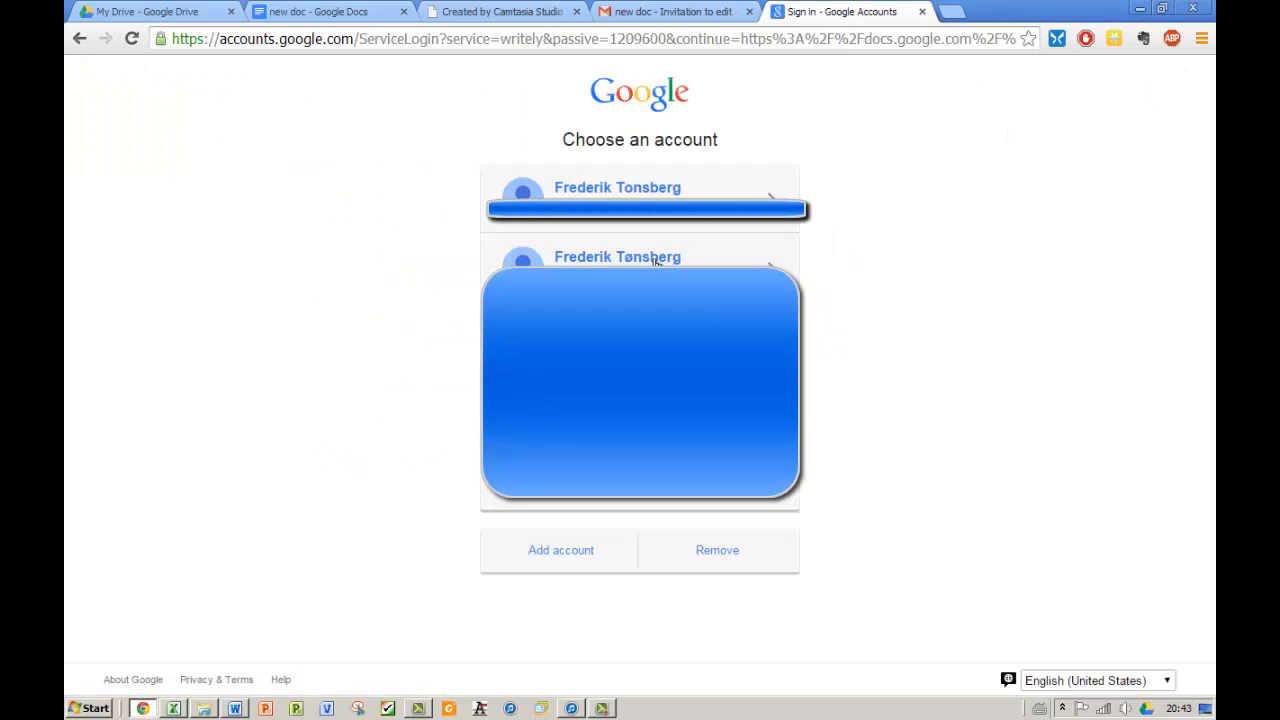
Sign back in as the original account to reach the Docs home listing 'new doc'
click(616, 188)
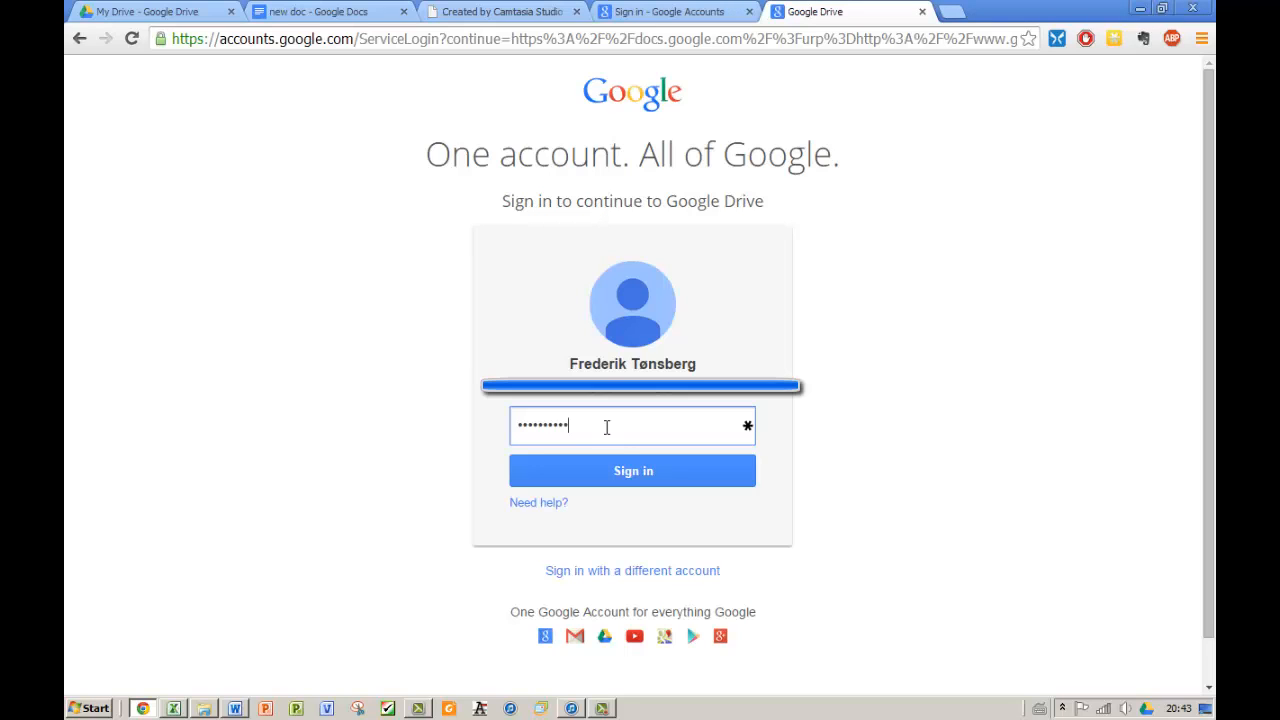
click(632, 470)
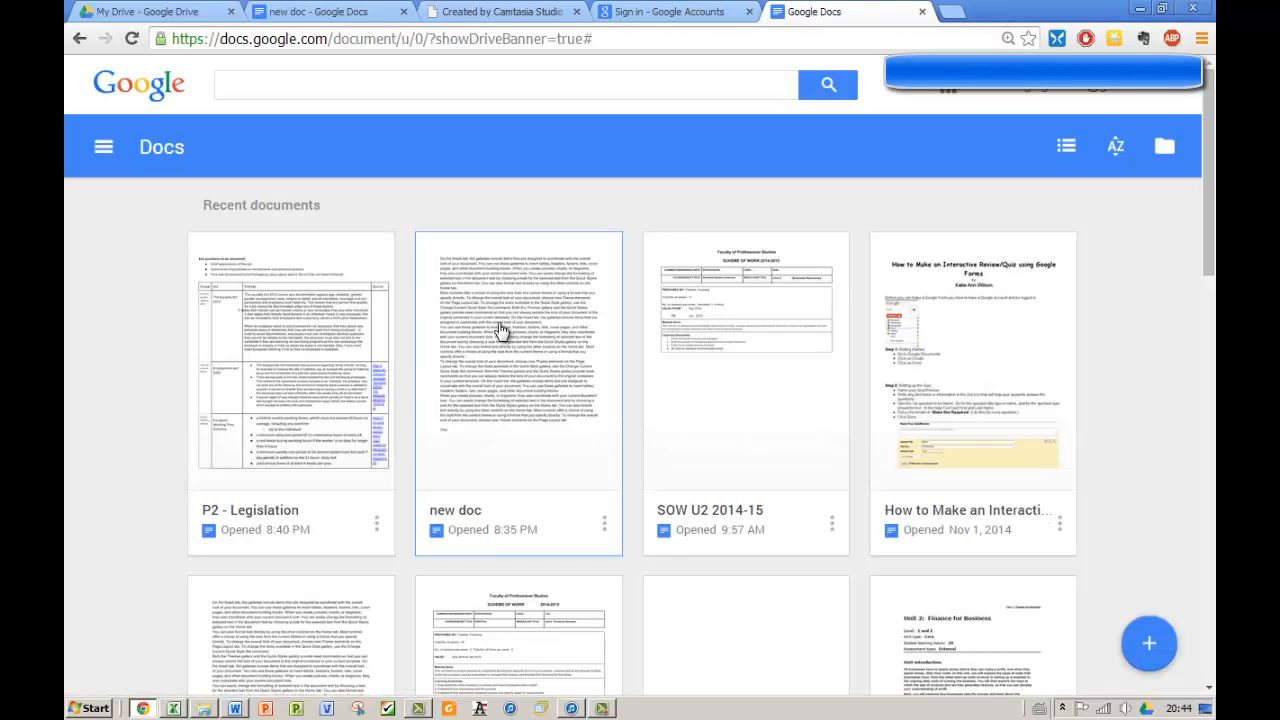
Open 'new doc' from Recent documents and show its revision history with two revisions
click(518, 360)
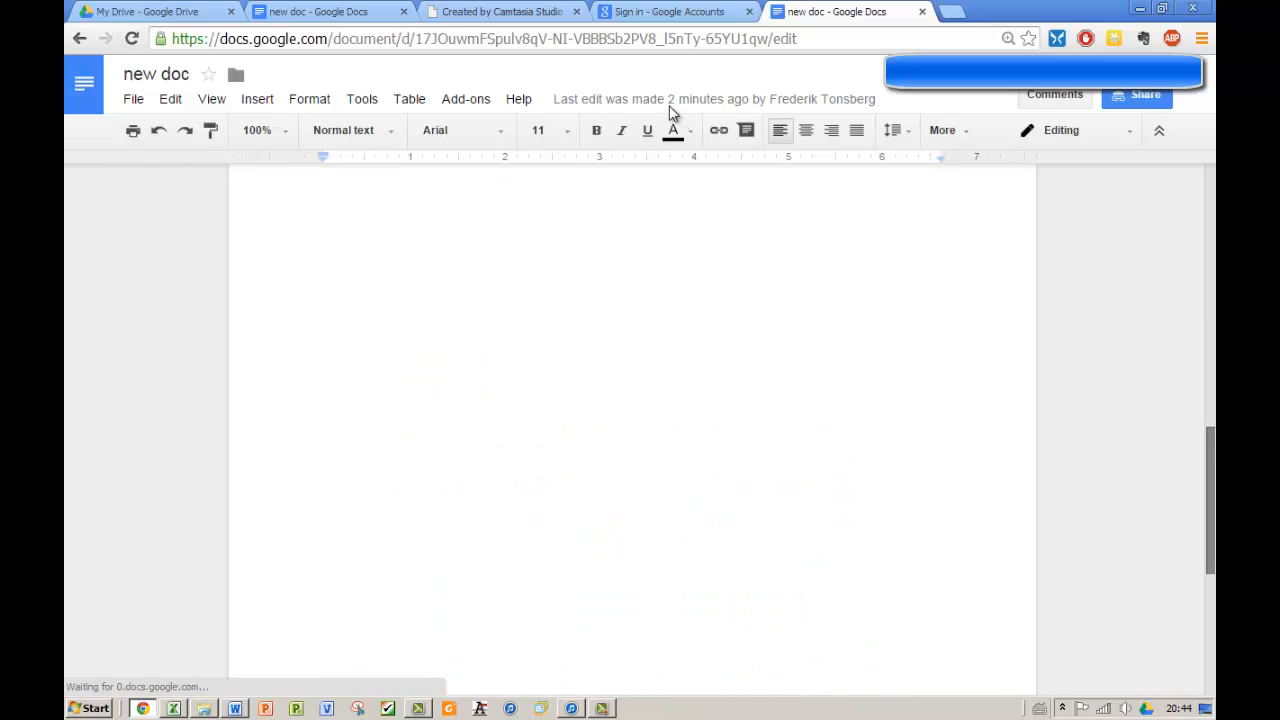
click(132, 98)
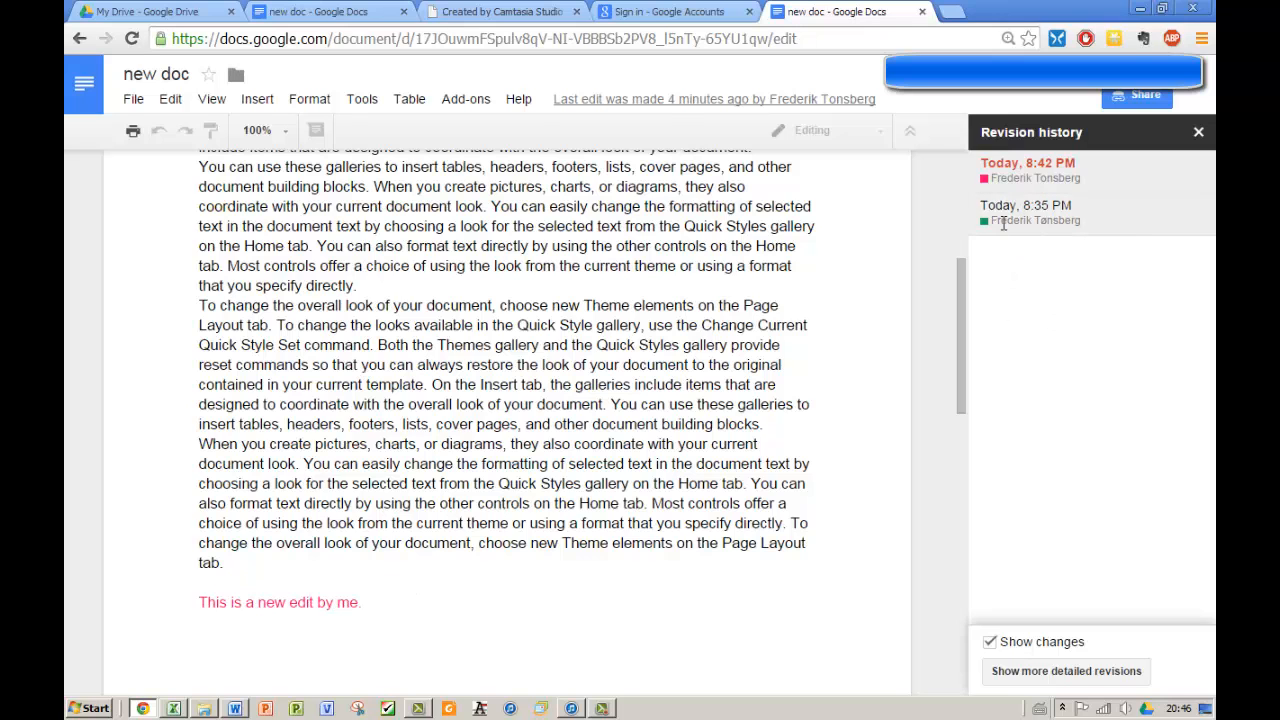
View the 'Today, 8:35 PM' revision and scroll through its green author-coloured text
click(1024, 212)
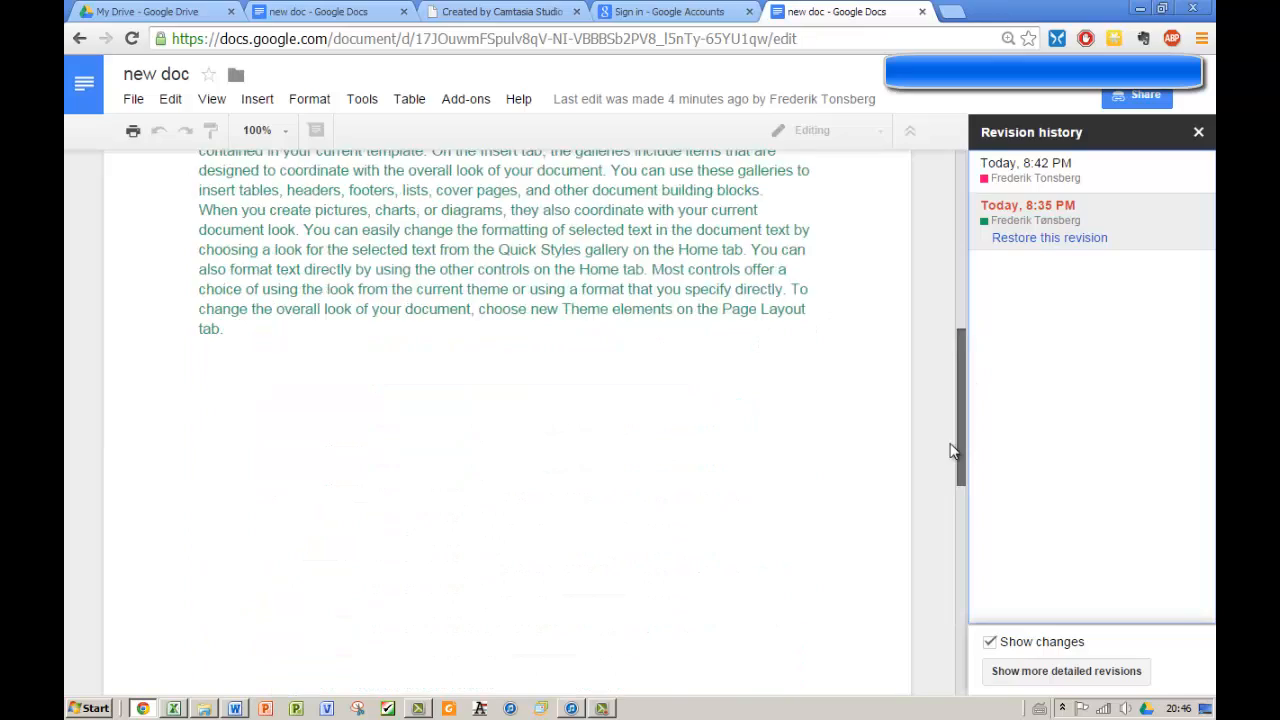
scroll(up, 3)
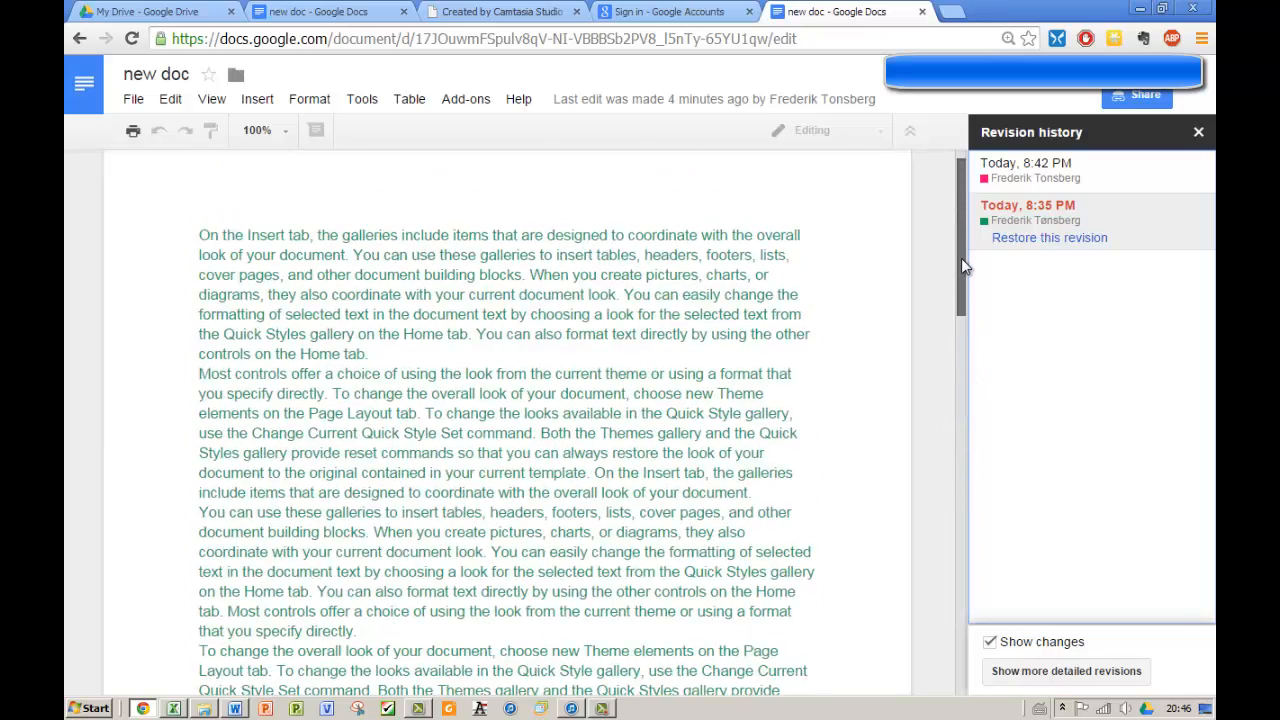
scroll(down, 3)
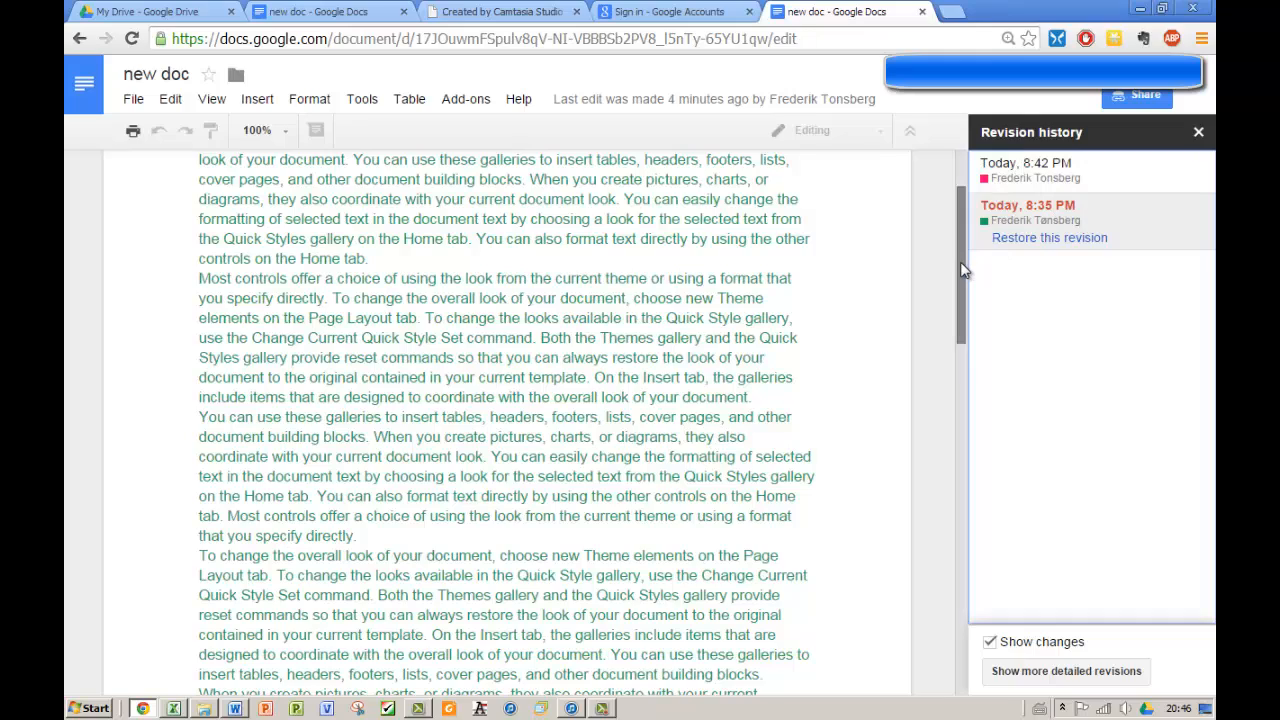
scroll(up, 3)
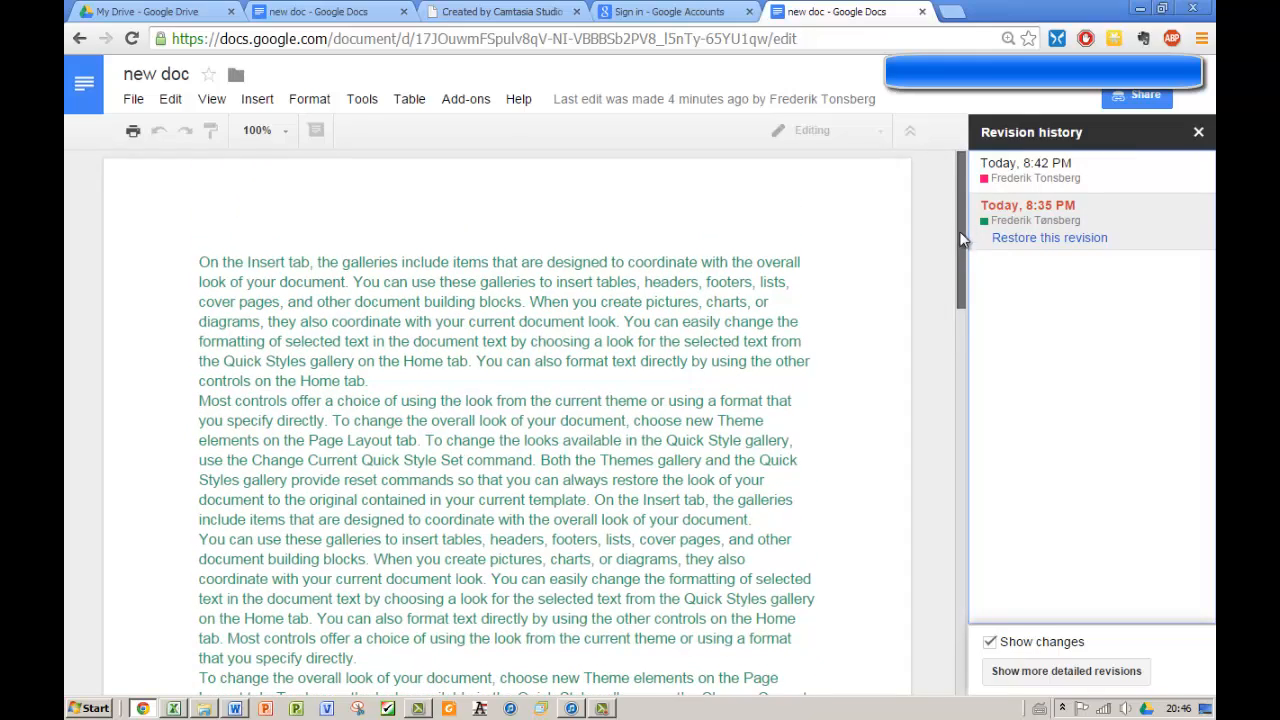
scroll(down, 3)
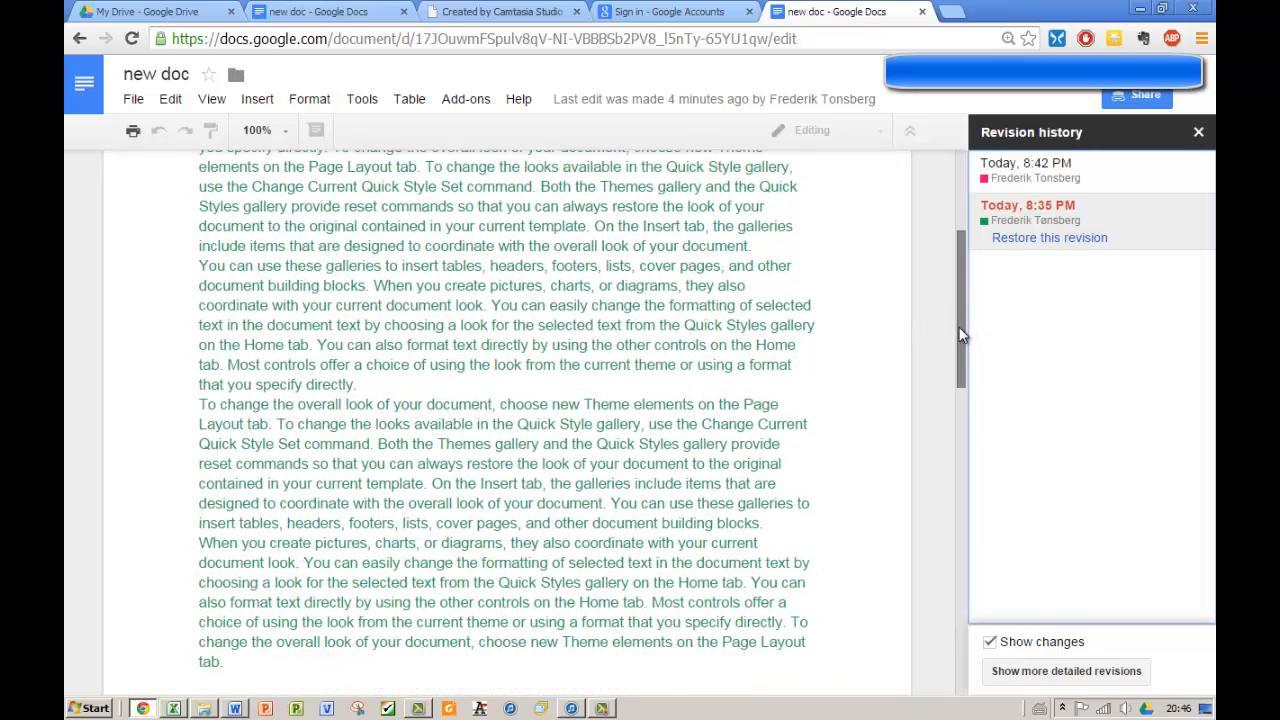
scroll(down, 3)
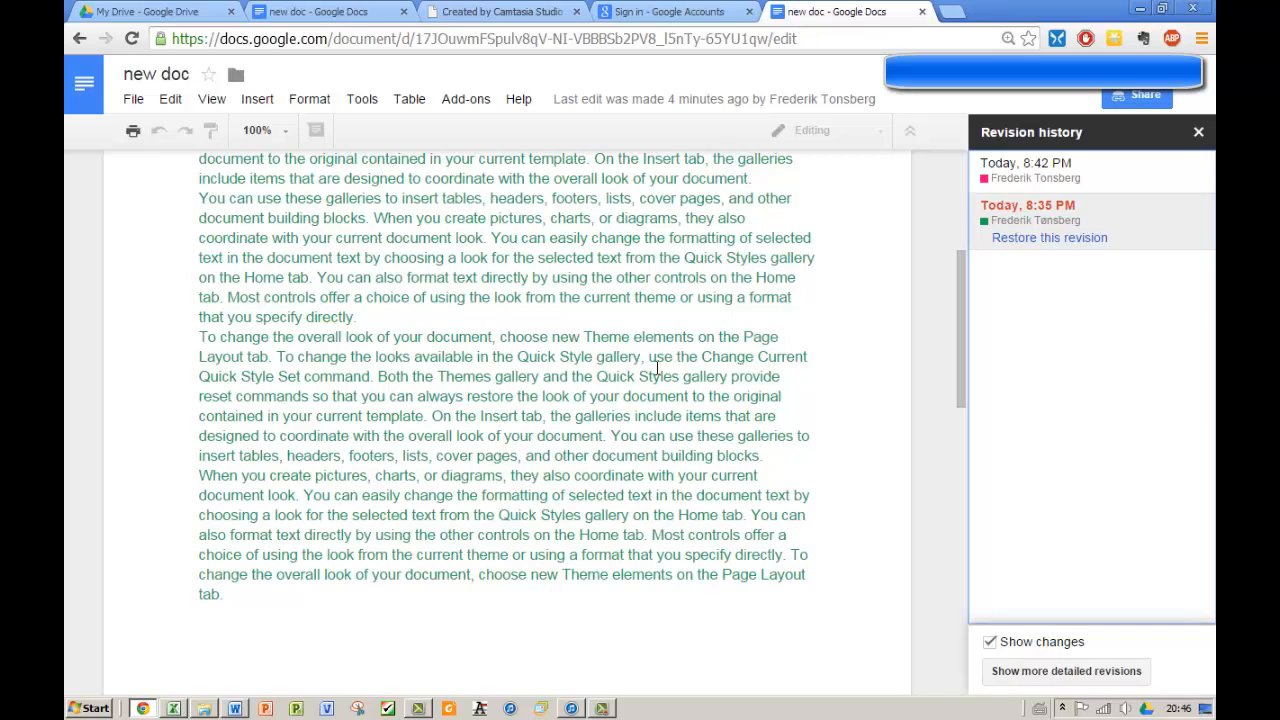
mouse_move(522, 230)
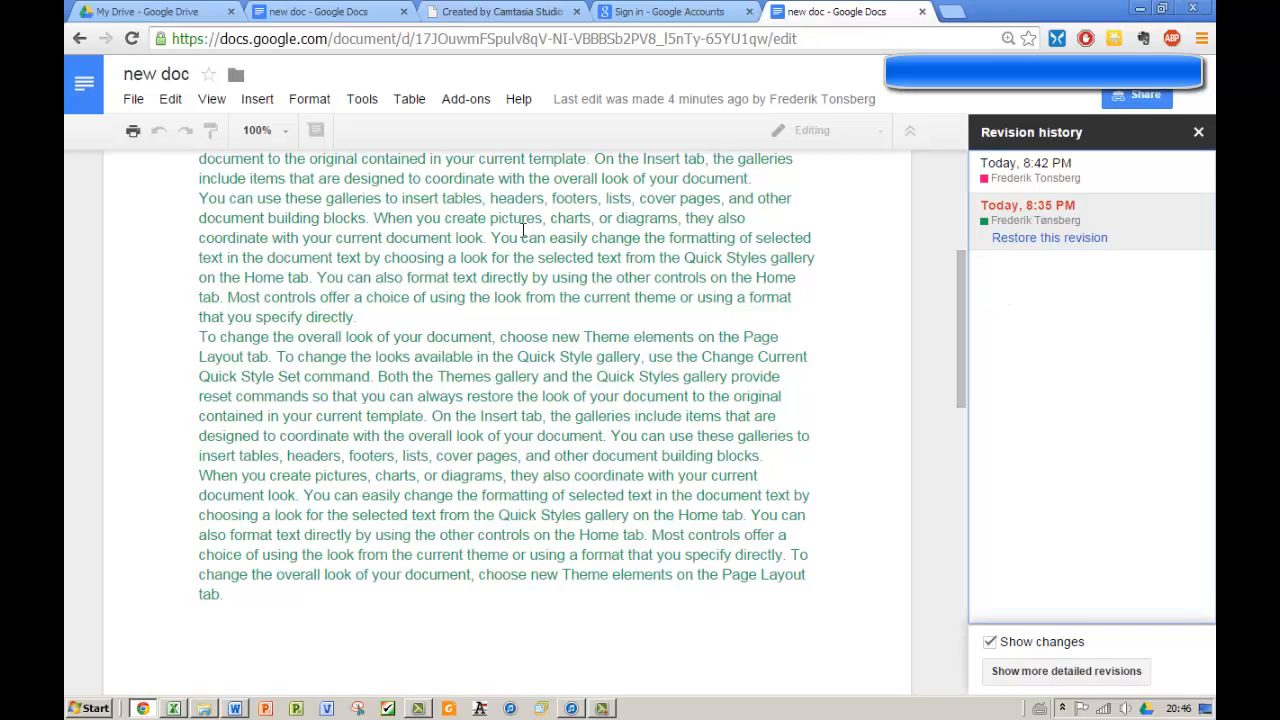